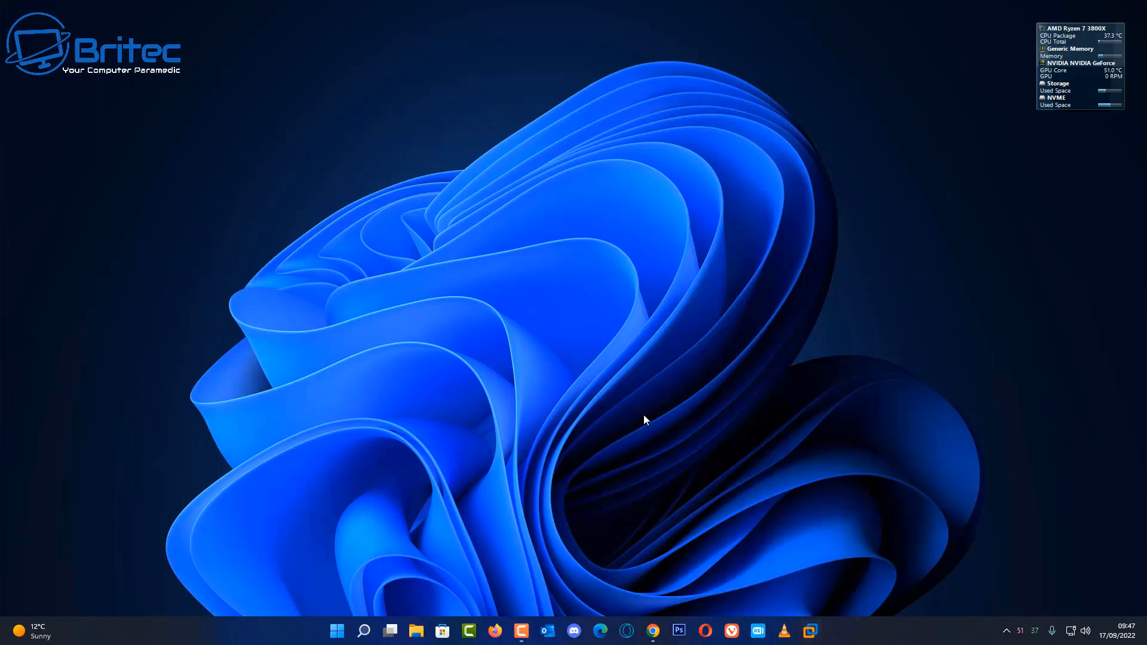
pyautogui.moveTo(838, 593)
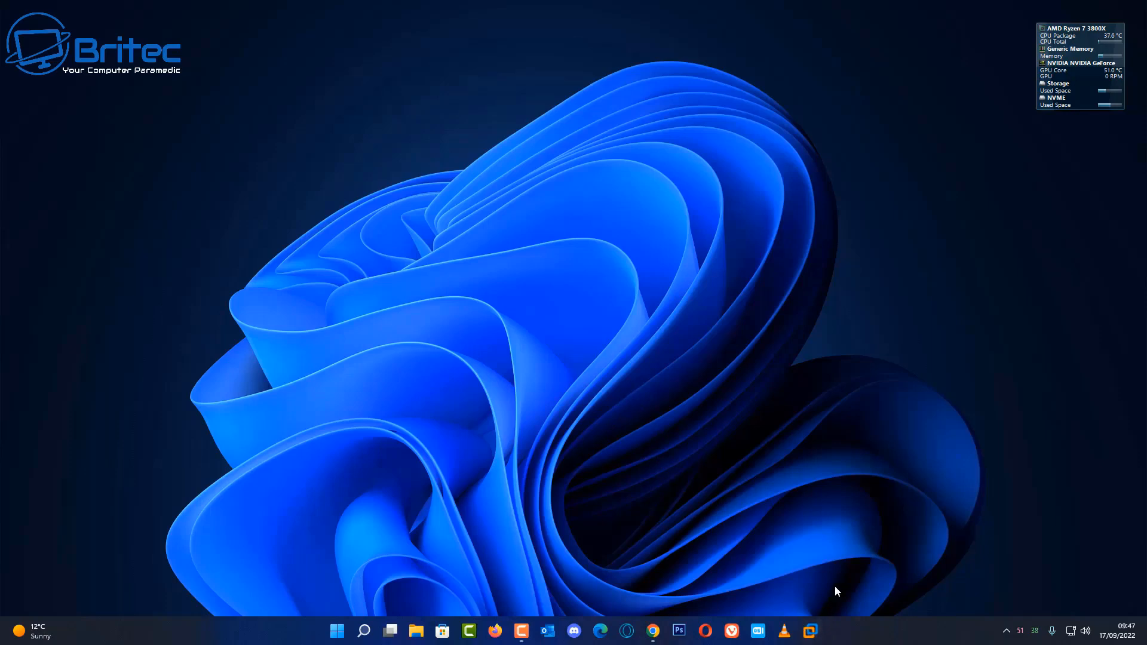
# - Launch VMware Workstation from the taskbar to show the Windows 10 VM summary
pyautogui.click(810, 631)
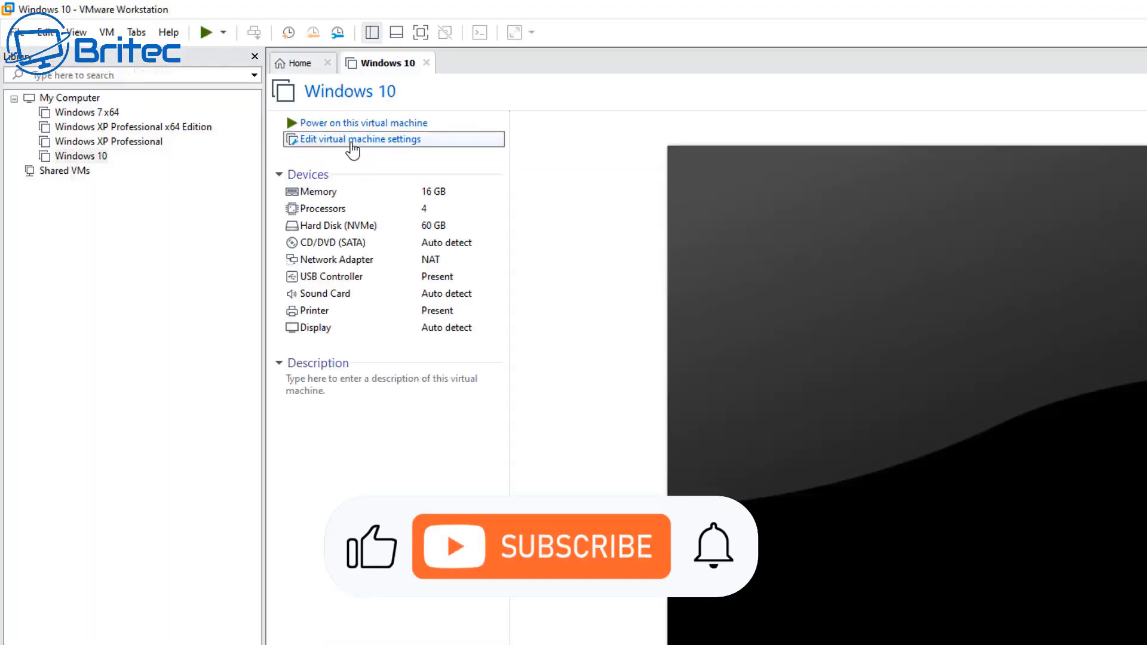
pyautogui.click(362, 139)
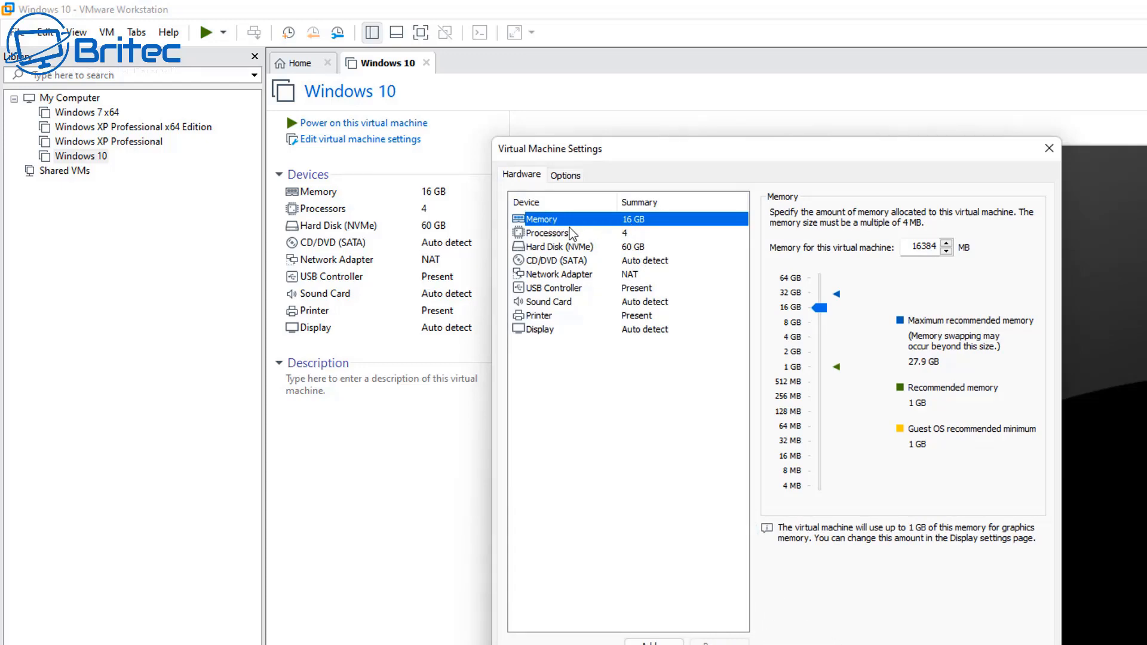
pyautogui.click(546, 232)
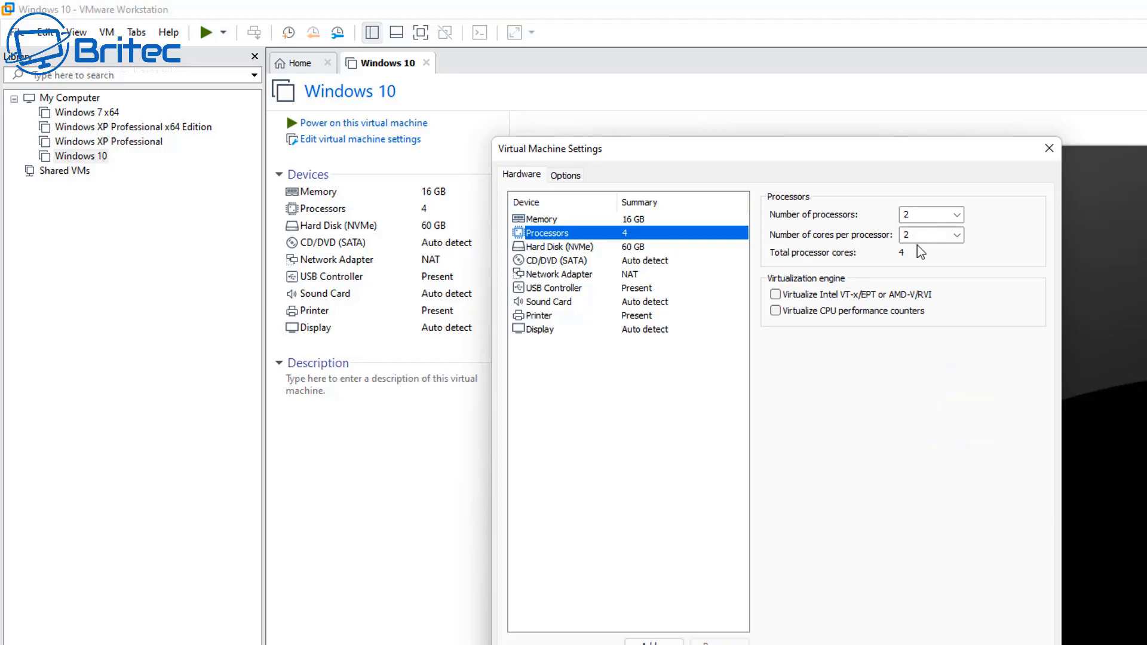
pyautogui.moveTo(567, 262)
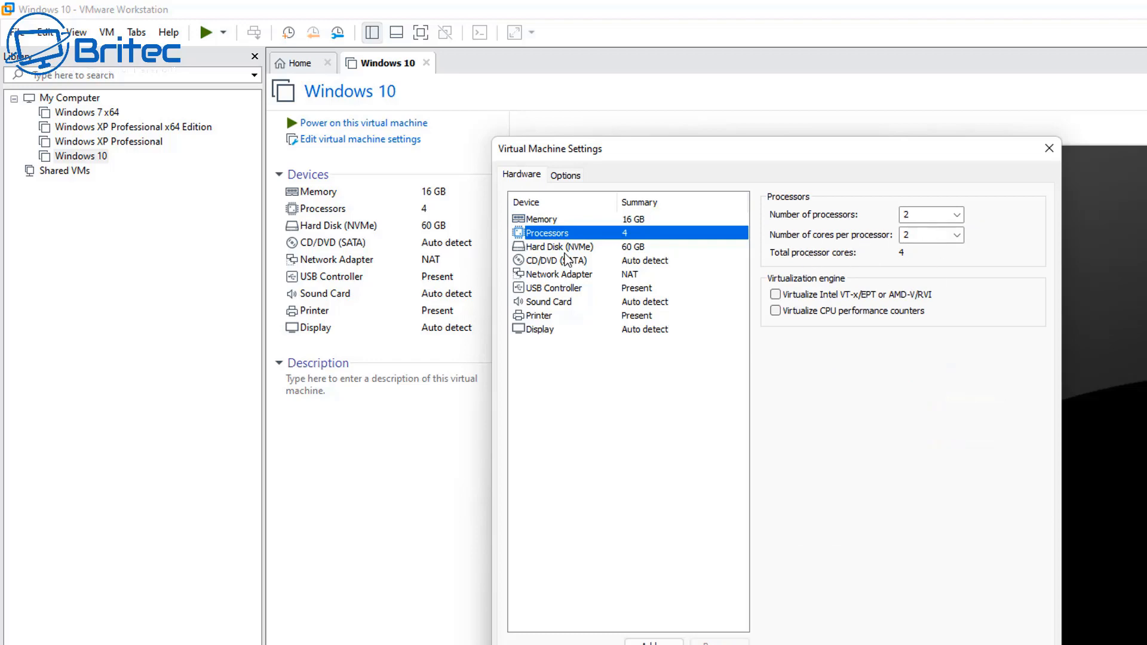
pyautogui.click(560, 247)
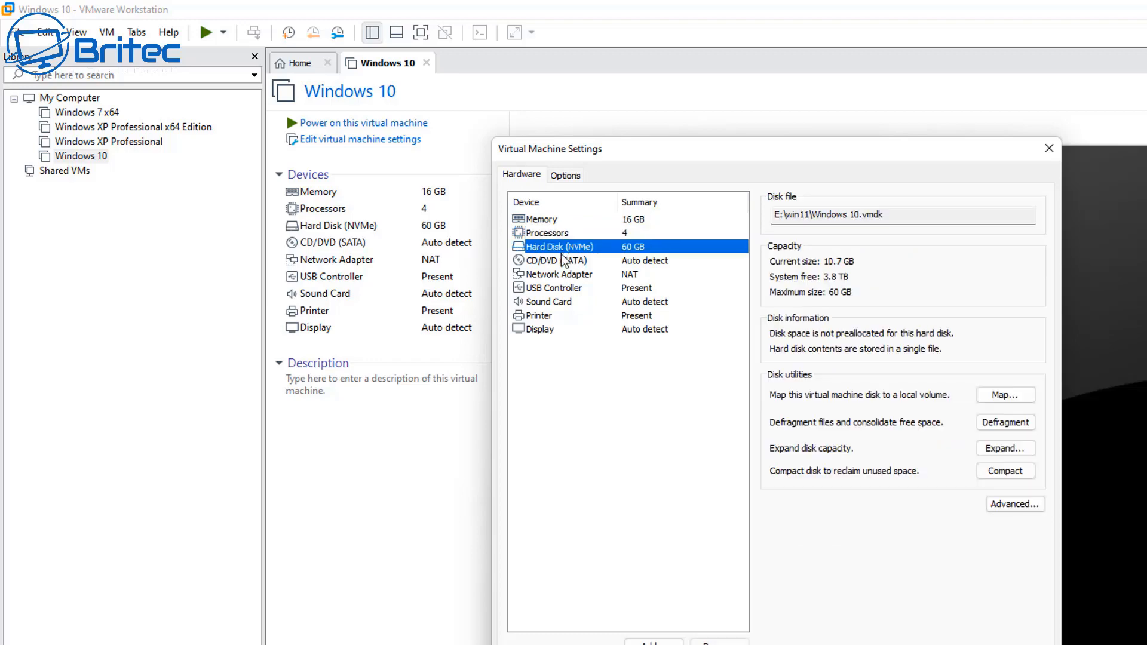
pyautogui.moveTo(554, 358)
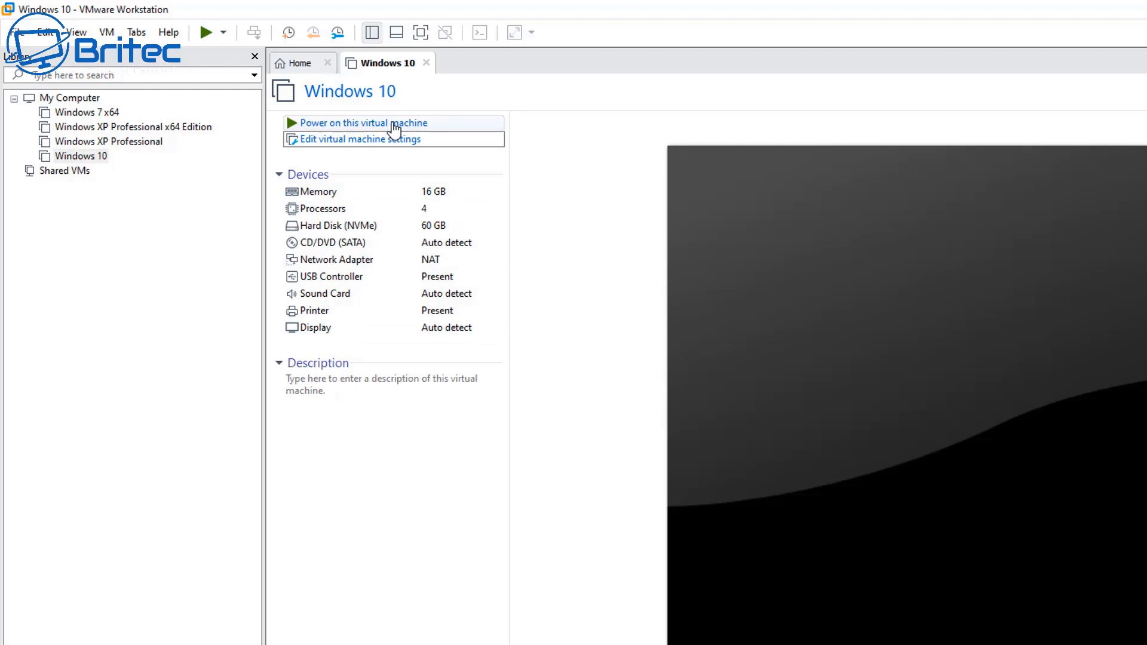
# - Power on the Windows 10 VM and answer the sata0:1 device prompt
pyautogui.click(361, 122)
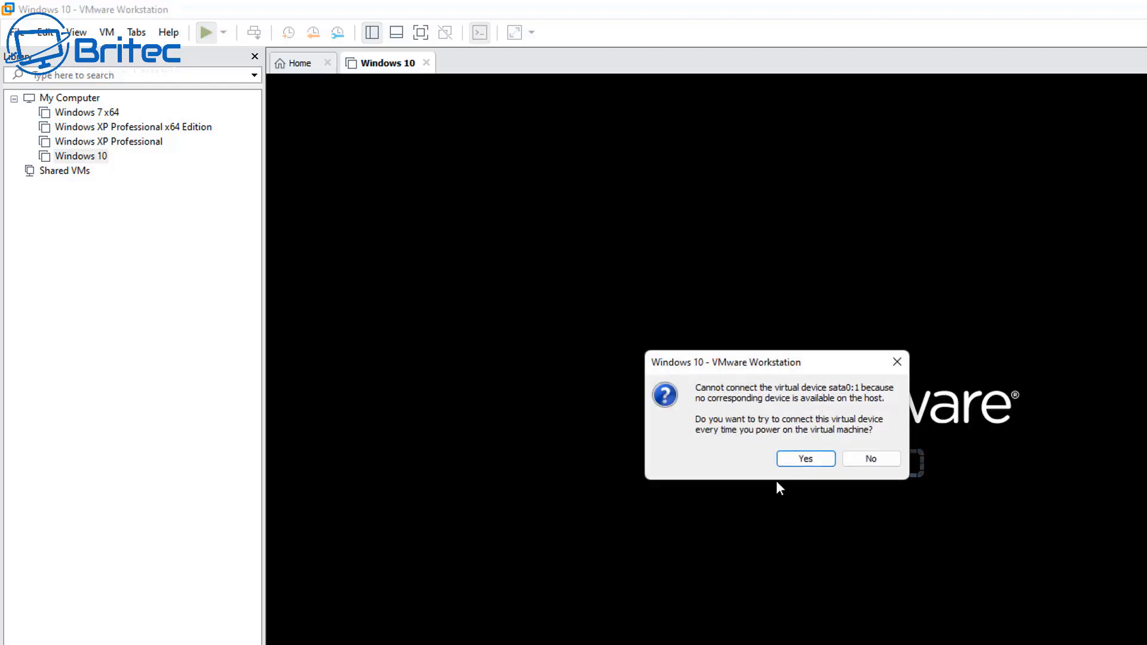
pyautogui.click(869, 459)
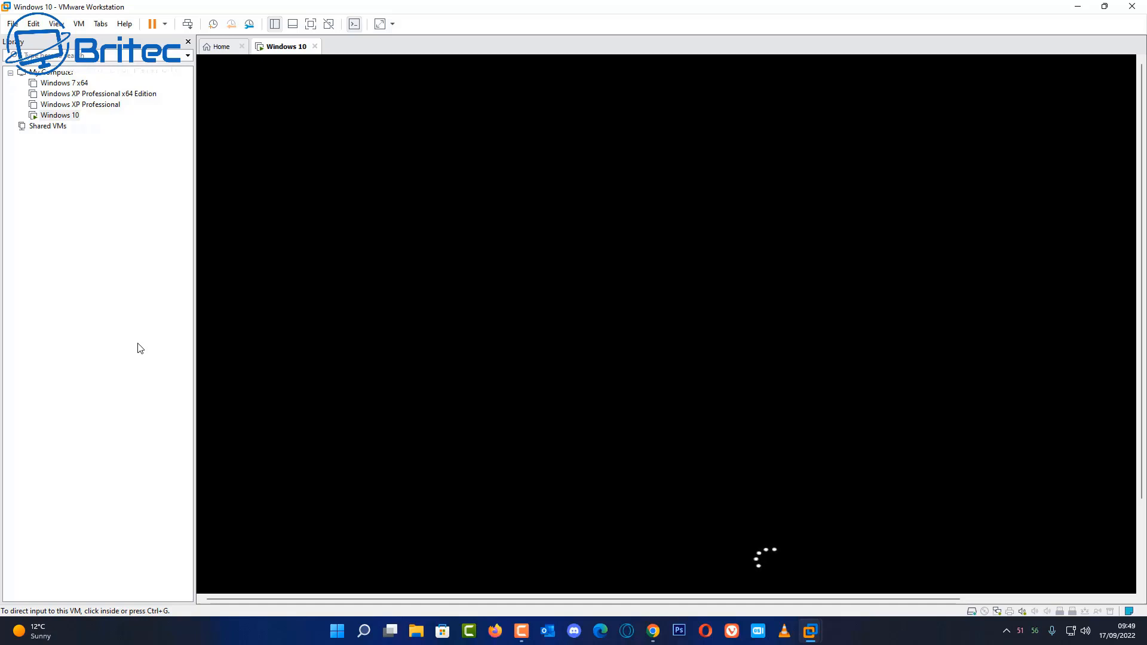
pyautogui.moveTo(120, 347)
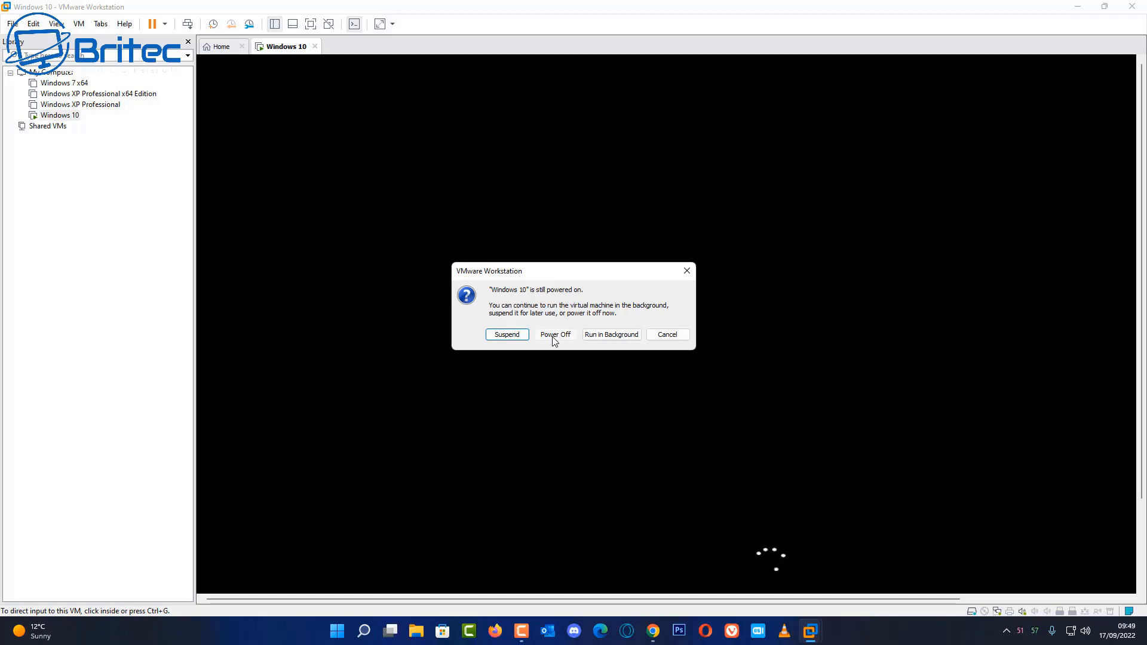
# - Power off the still-running Windows 10 virtual machine
pyautogui.click(554, 334)
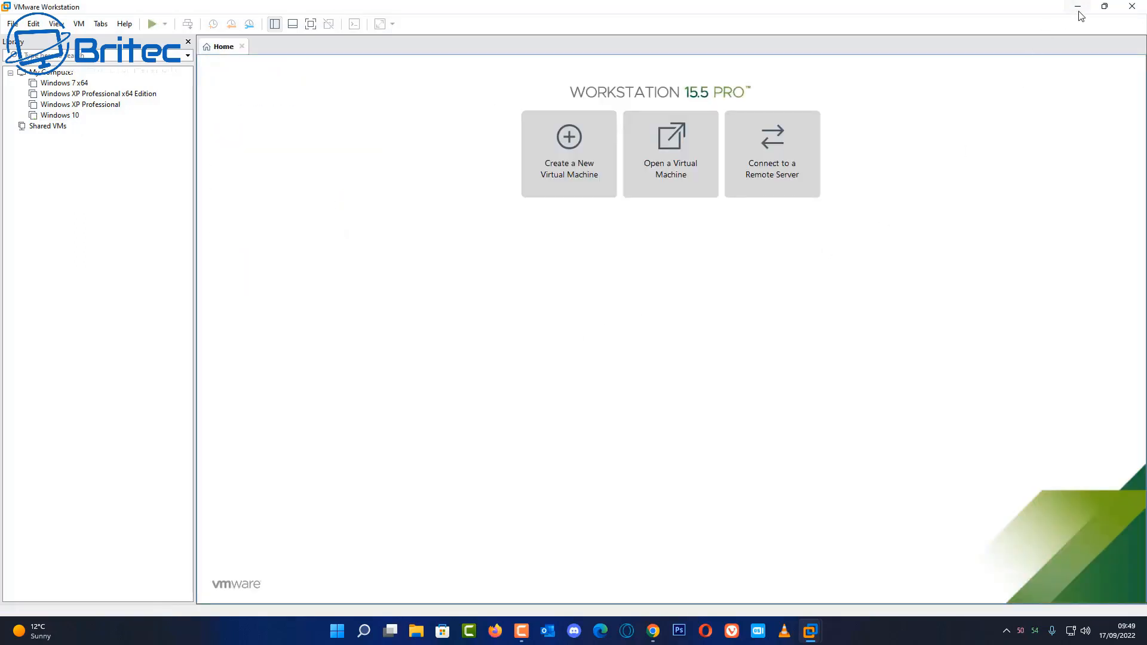
pyautogui.moveTo(1128, 48)
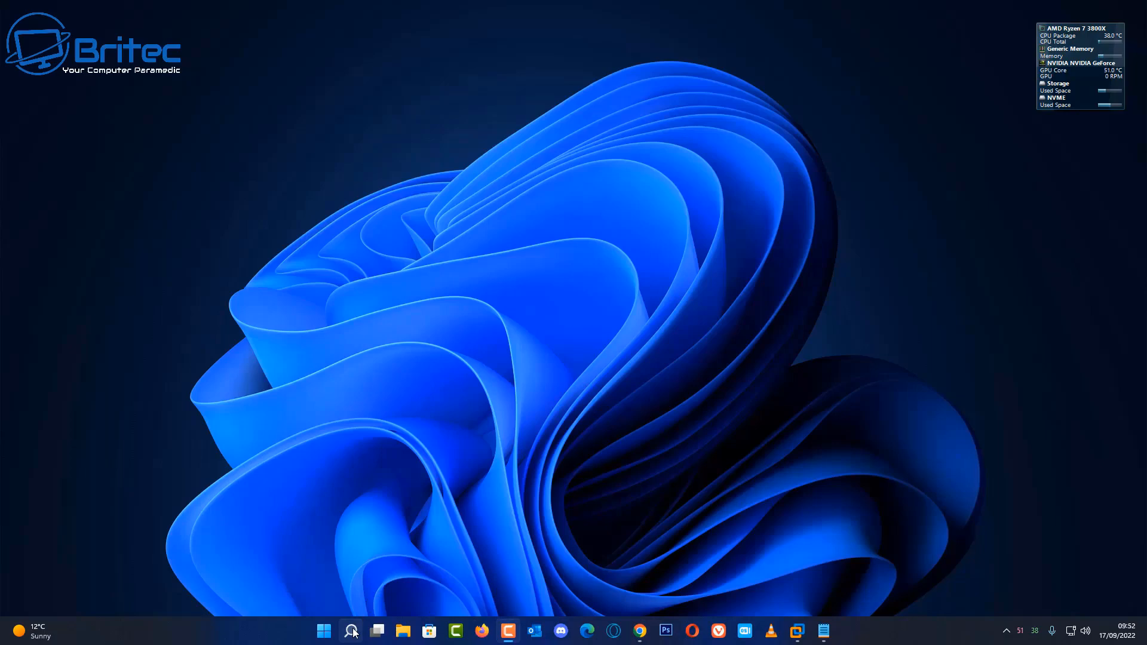
# - Find Core isolation, switch Memory integrity off, and close Windows Security
pyautogui.click(352, 630)
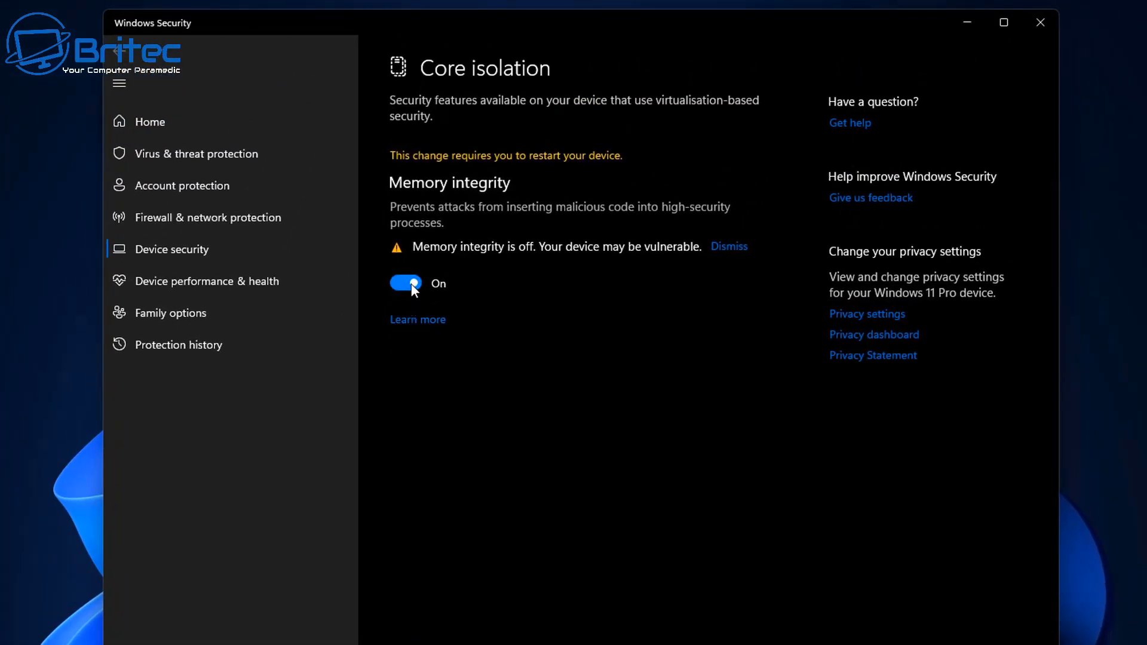
pyautogui.click(405, 284)
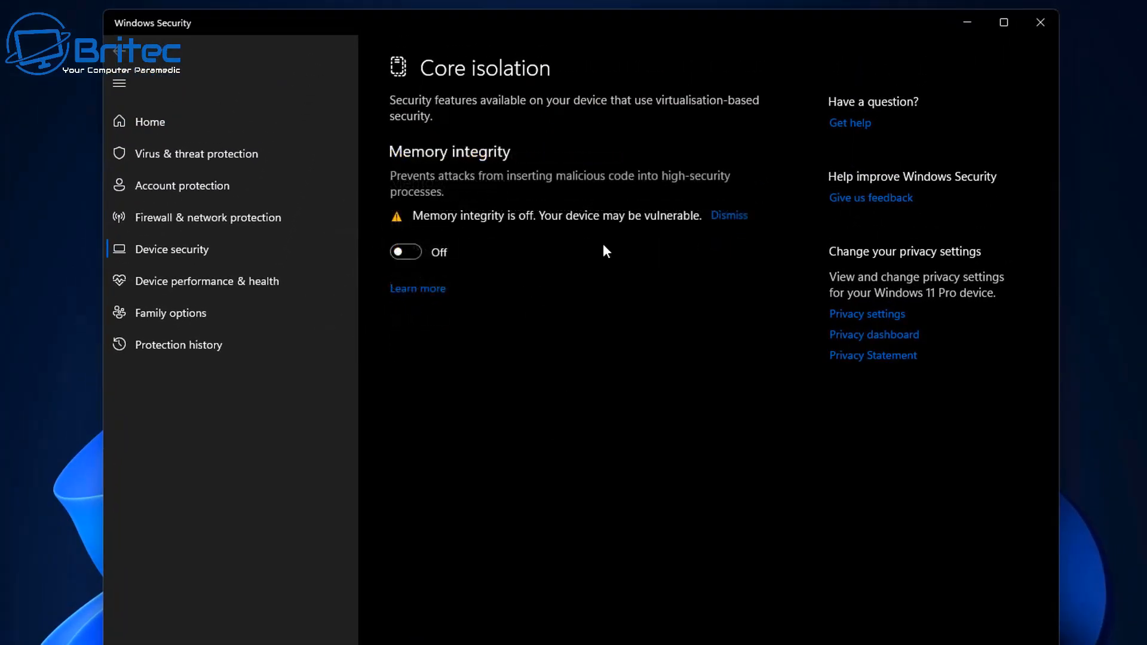
pyautogui.moveTo(476, 274)
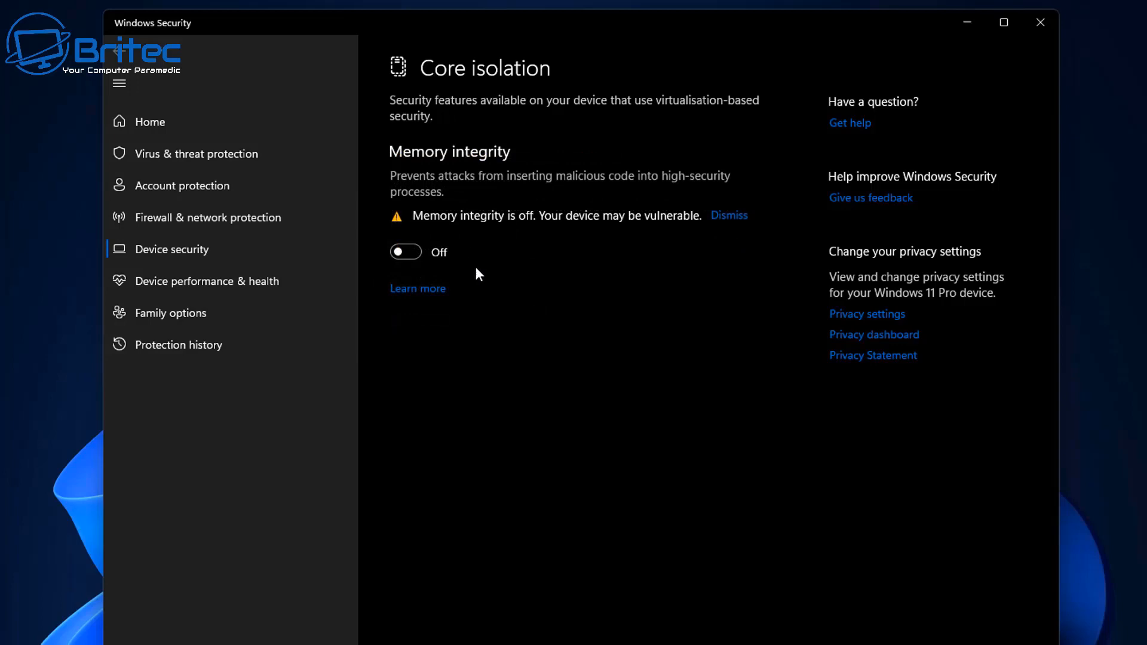
pyautogui.moveTo(1007, 54)
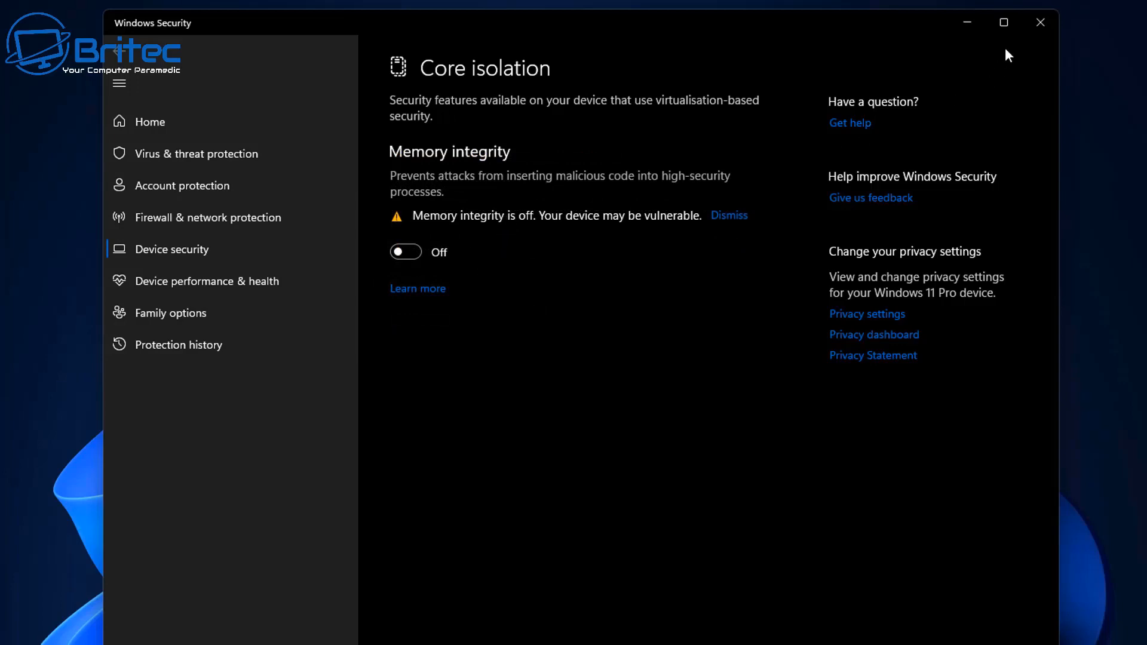
pyautogui.moveTo(1039, 22)
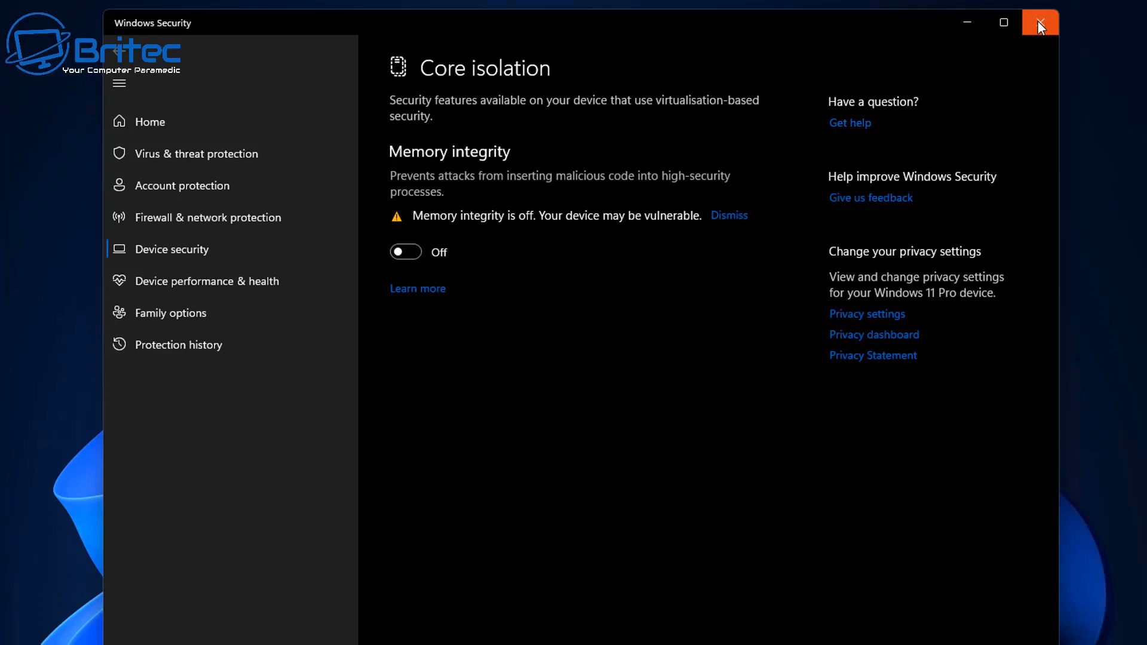
pyautogui.click(1038, 22)
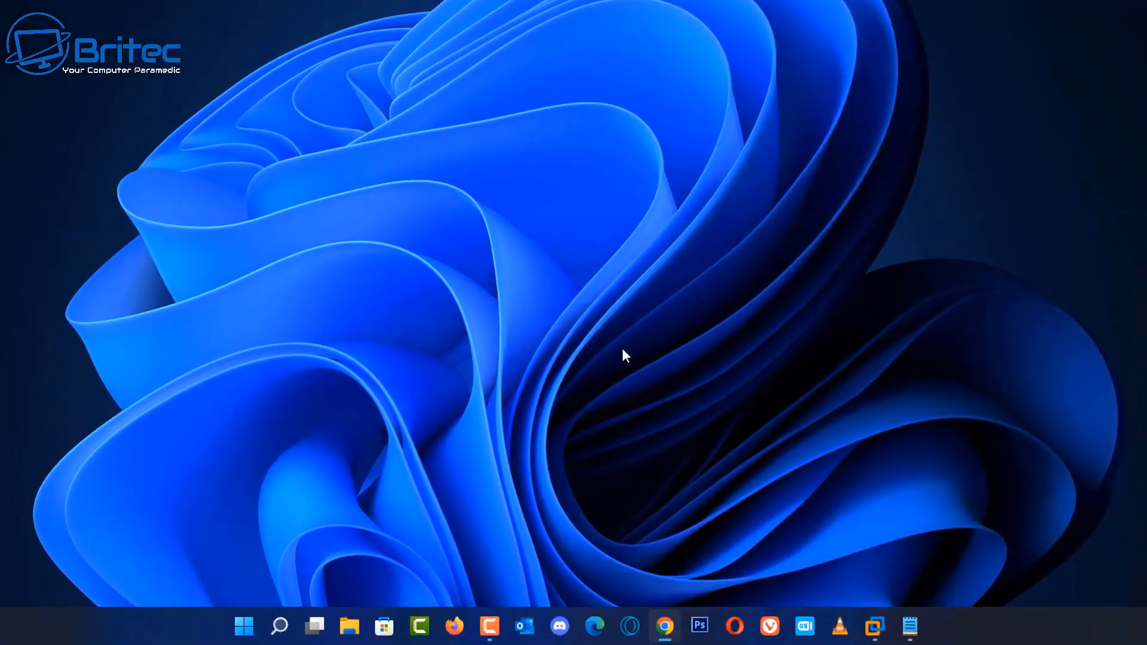
pyautogui.moveTo(625, 356)
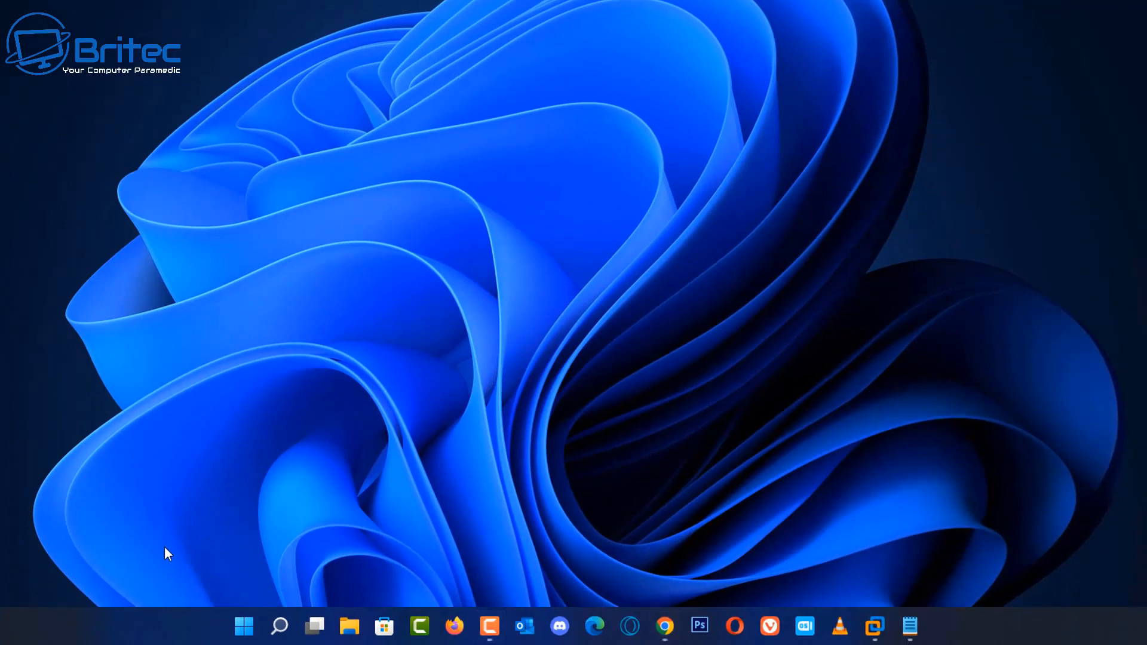
# - Search for cmd to run Command Prompt as administrator
pyautogui.click(280, 626)
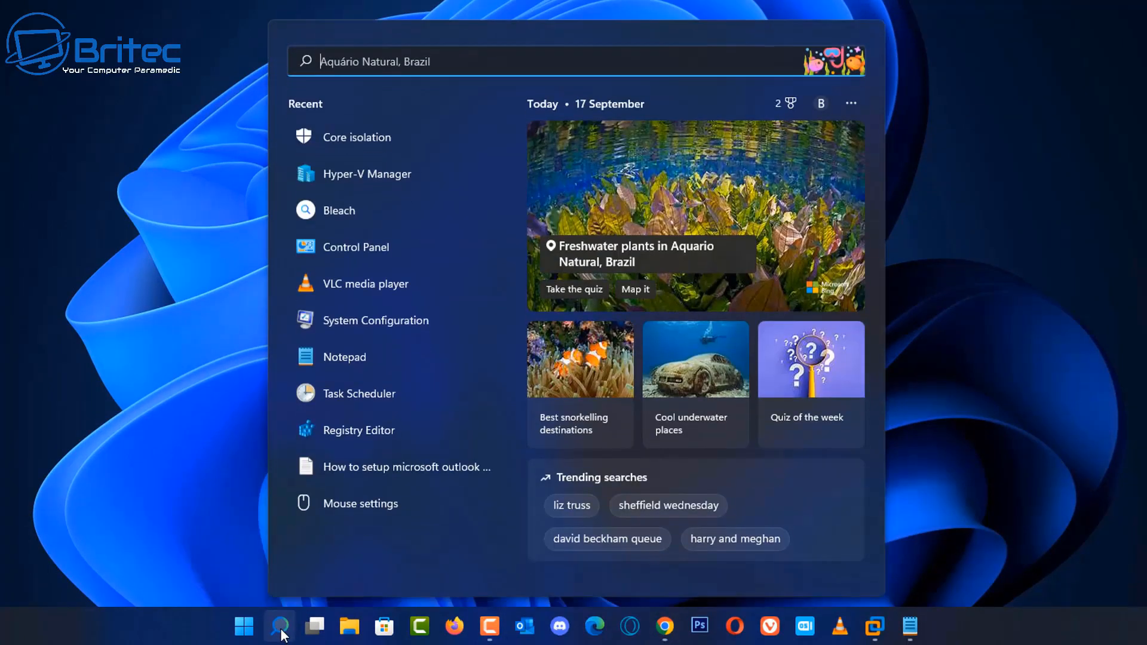
pyautogui.write('cmd')
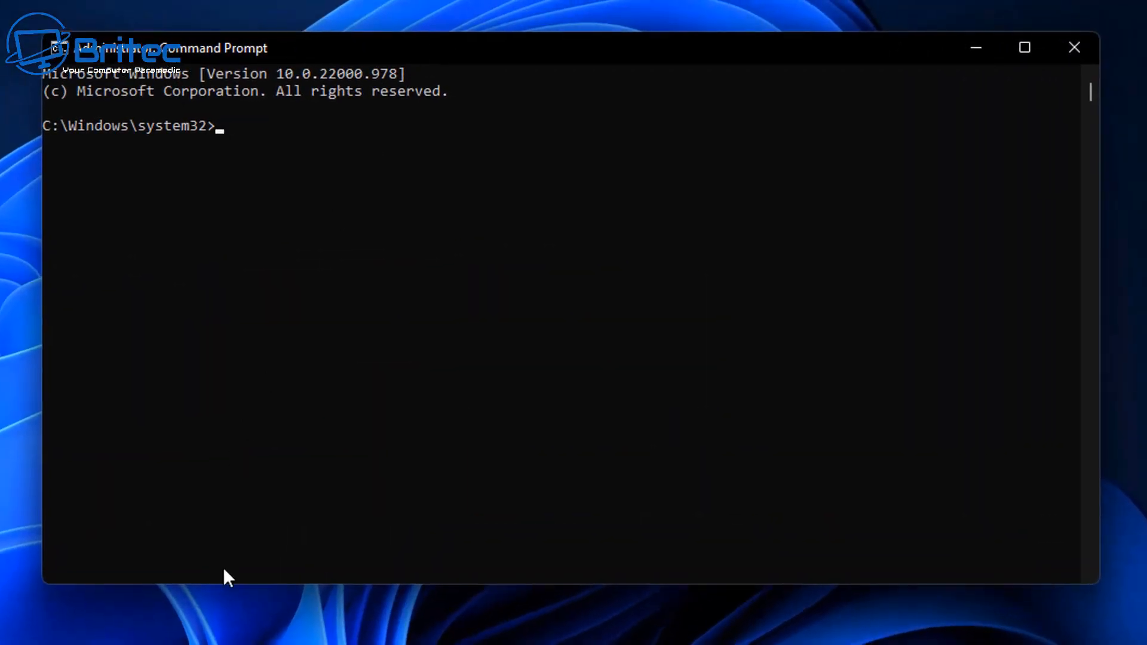
# - Run 'bcdedit /set hypervisorlaunchtype off' in the administrator Command Prompt
pyautogui.write('bc')
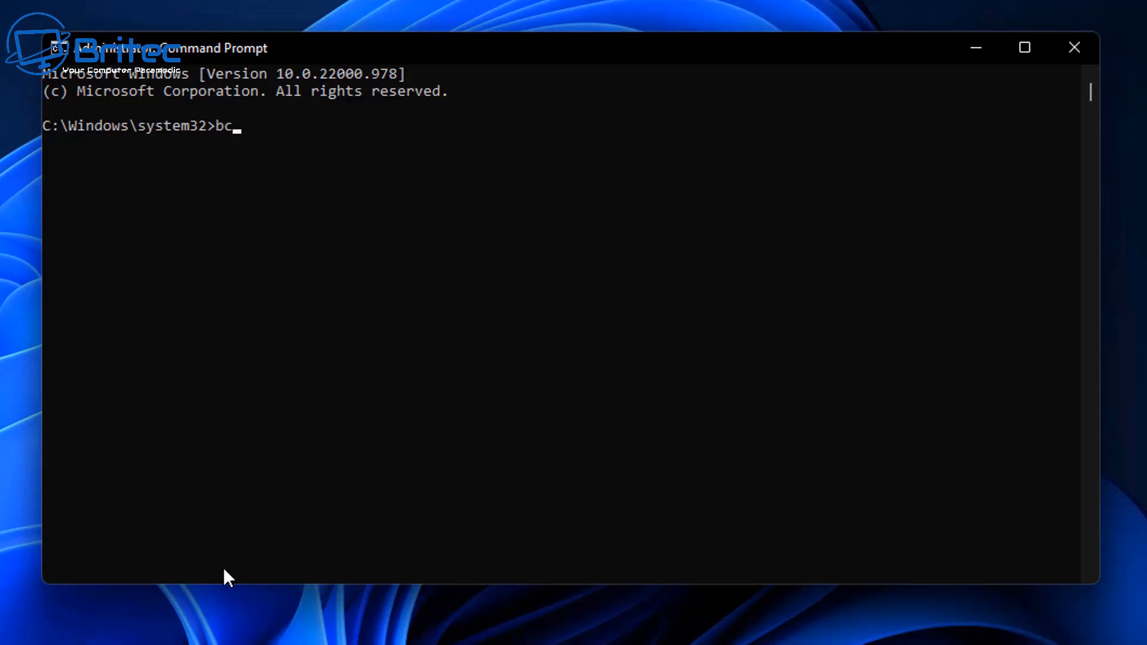
pyautogui.write('dedit /s')
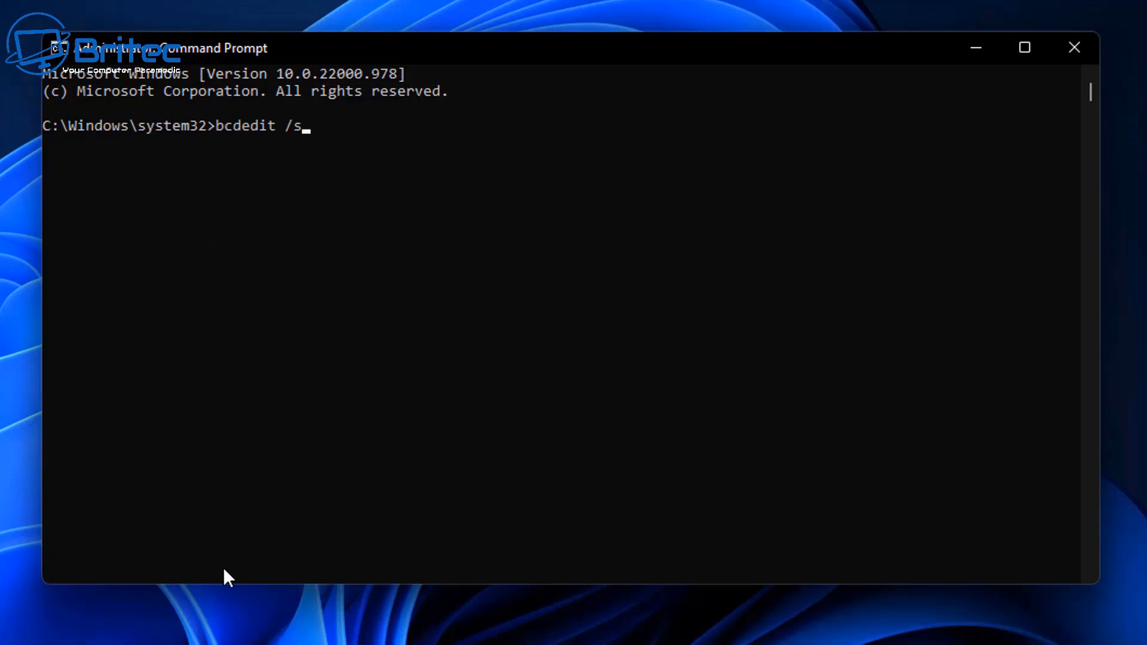
pyautogui.write('et')
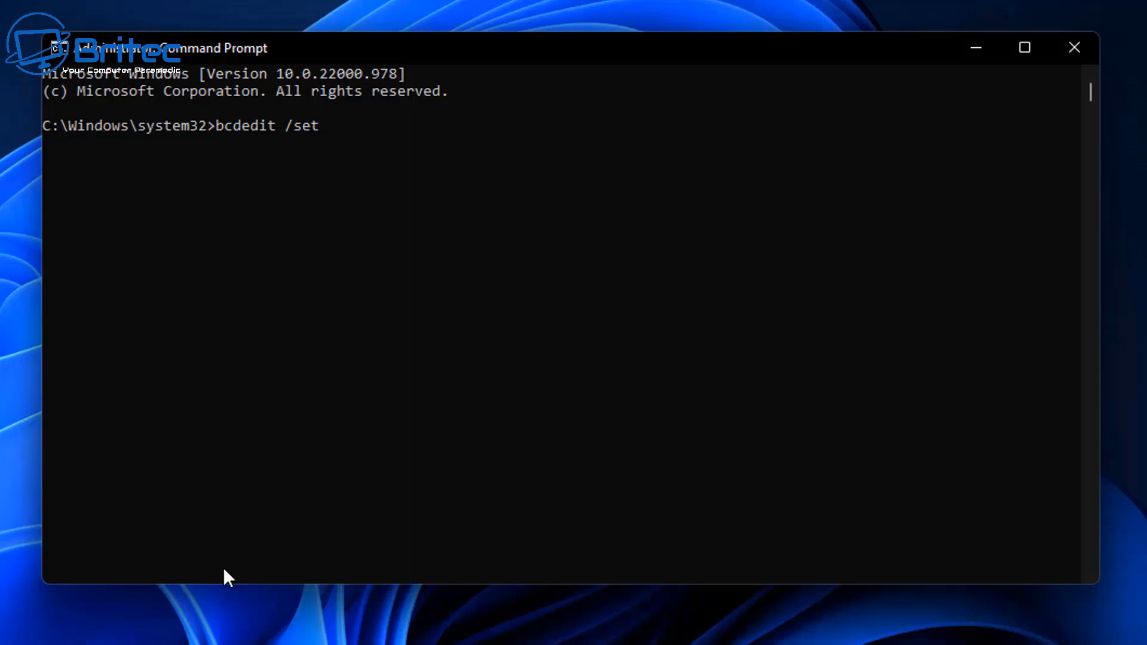
pyautogui.write('hyper')
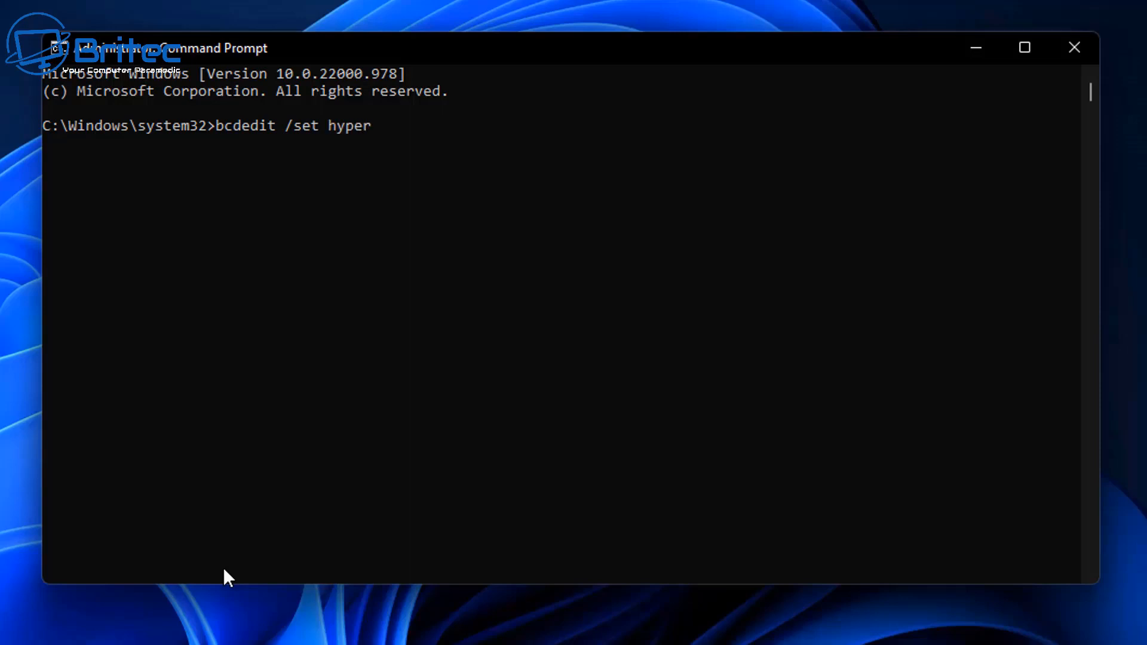
pyautogui.write('vi')
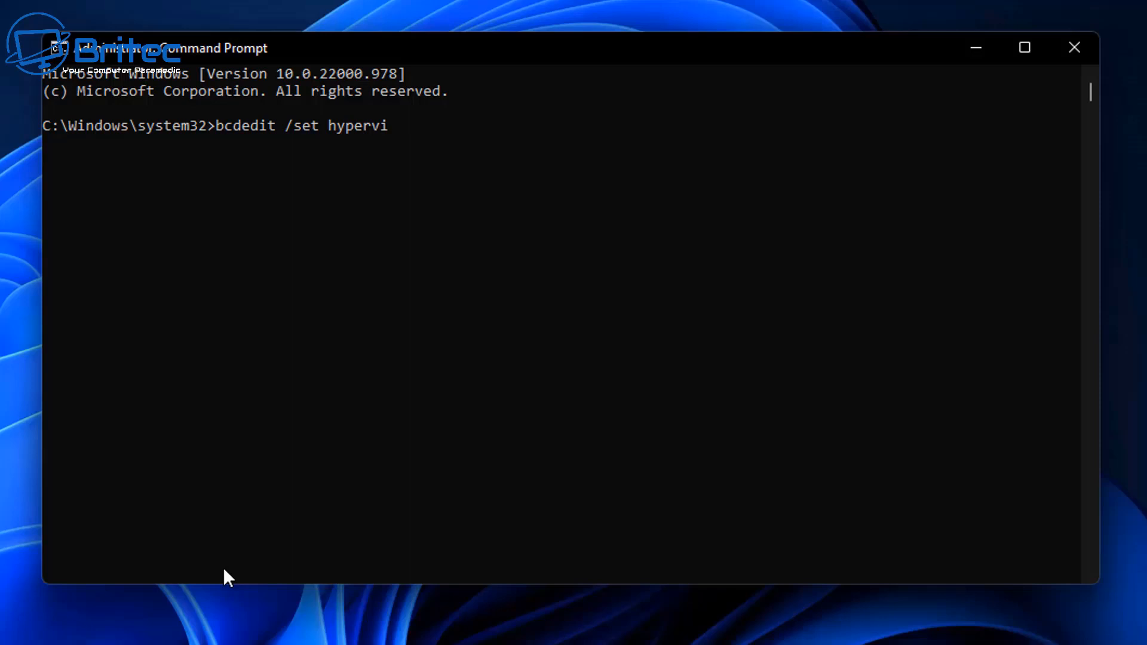
pyautogui.write('so')
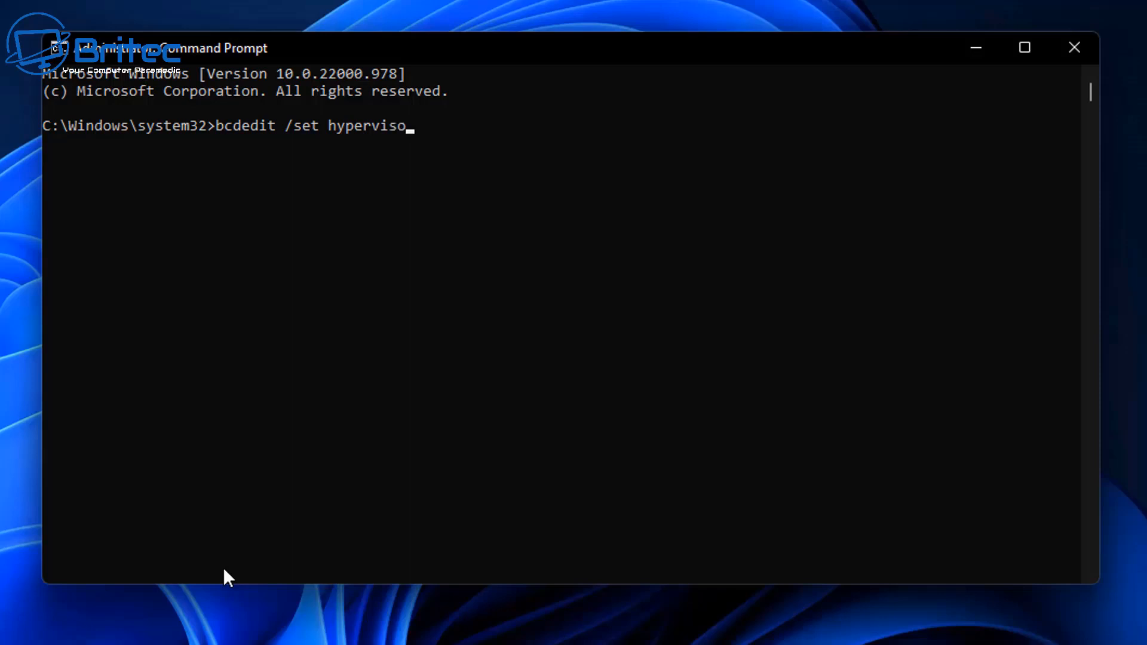
pyautogui.write('l')
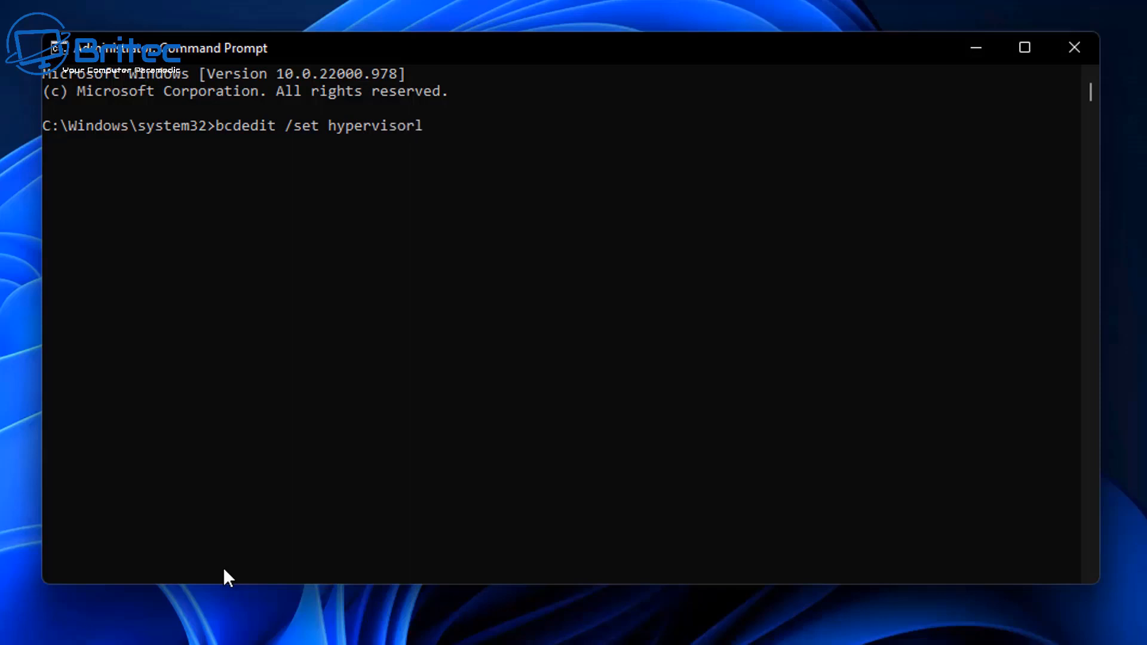
pyautogui.write('a')
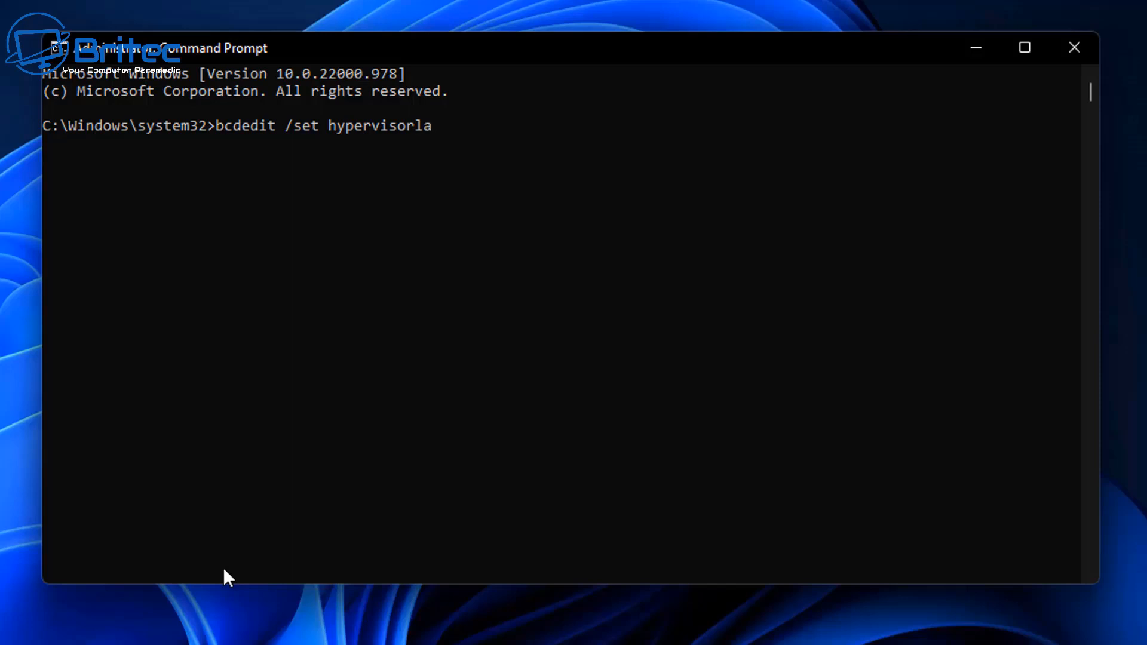
pyautogui.write('unch')
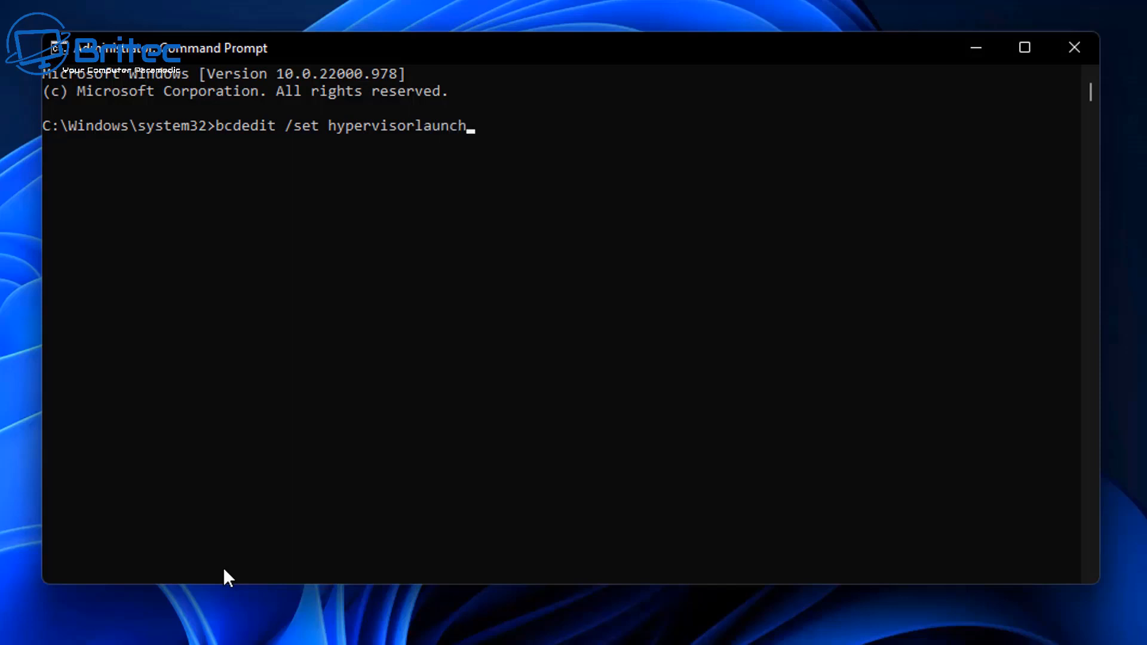
pyautogui.write('type')
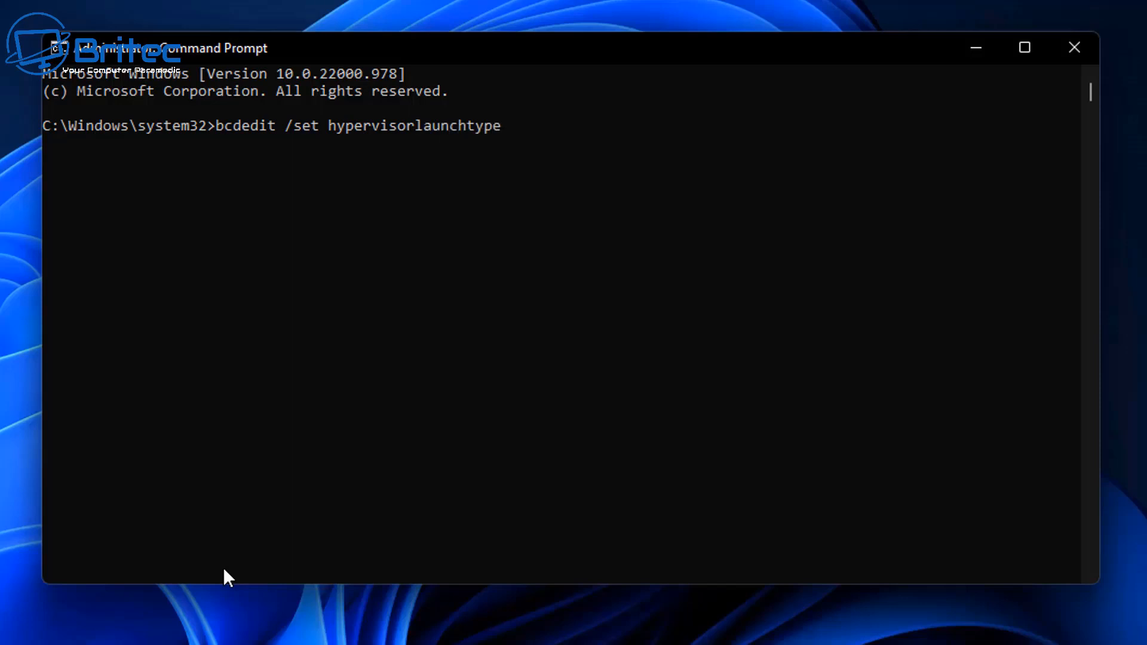
pyautogui.write('off')
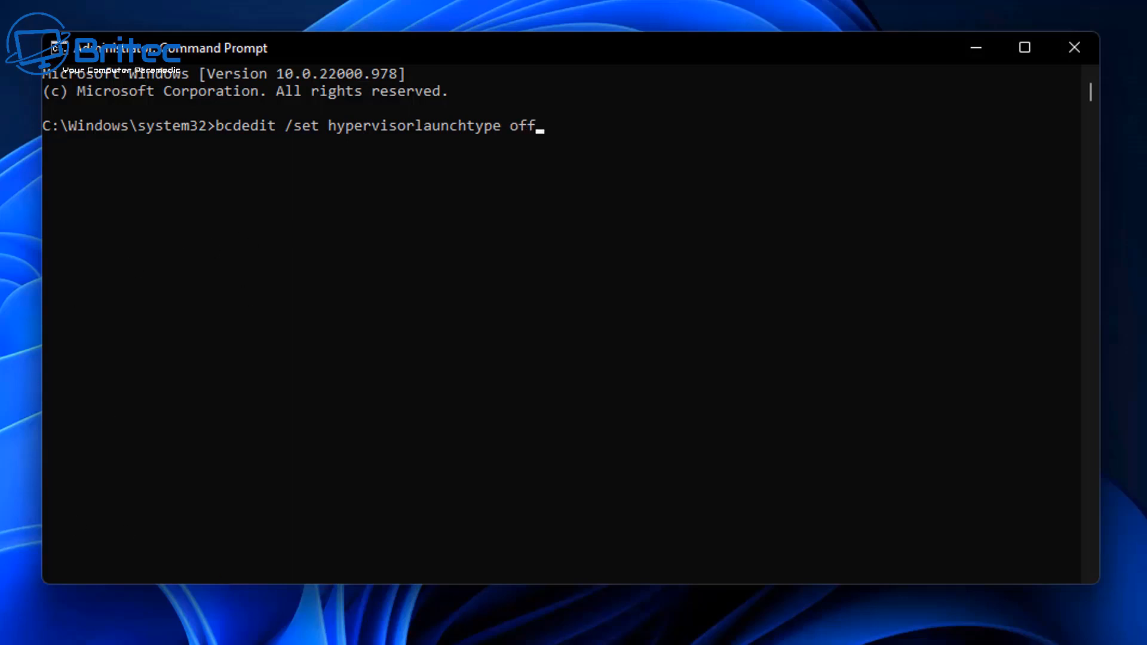
pyautogui.moveTo(72, 504)
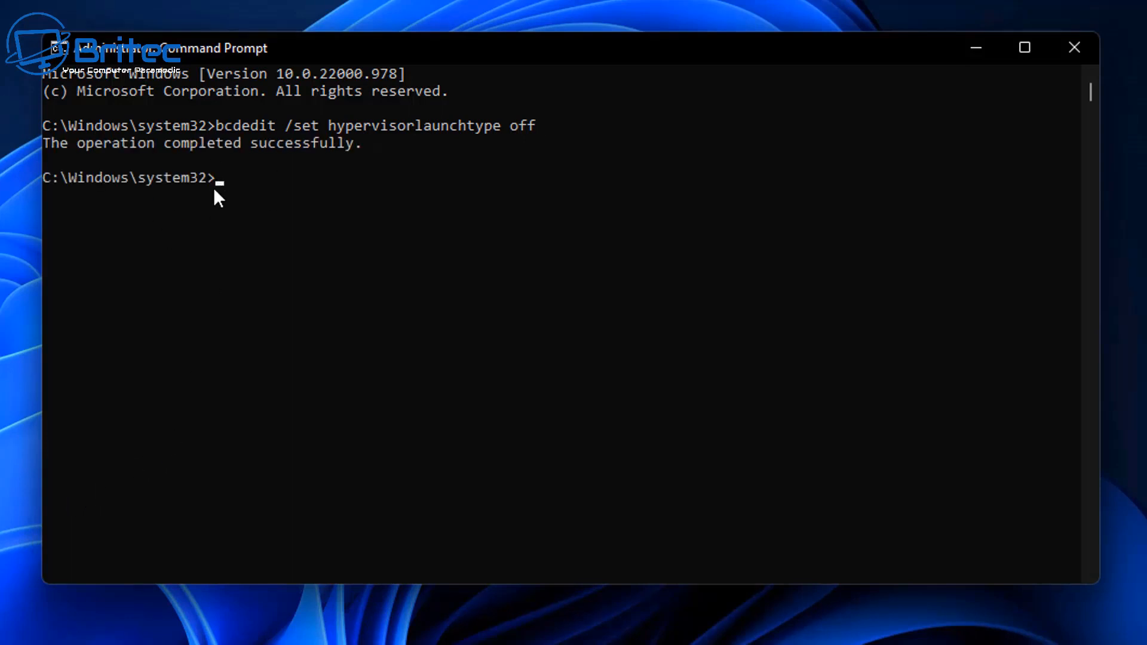
pyautogui.moveTo(578, 220)
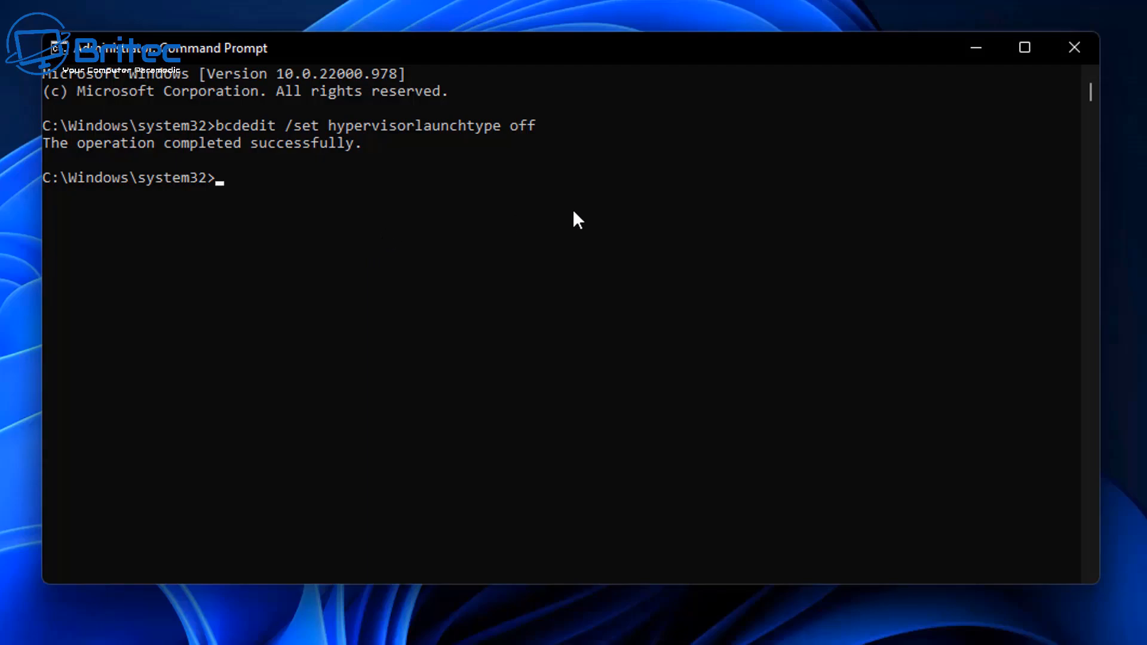
pyautogui.click(1074, 48)
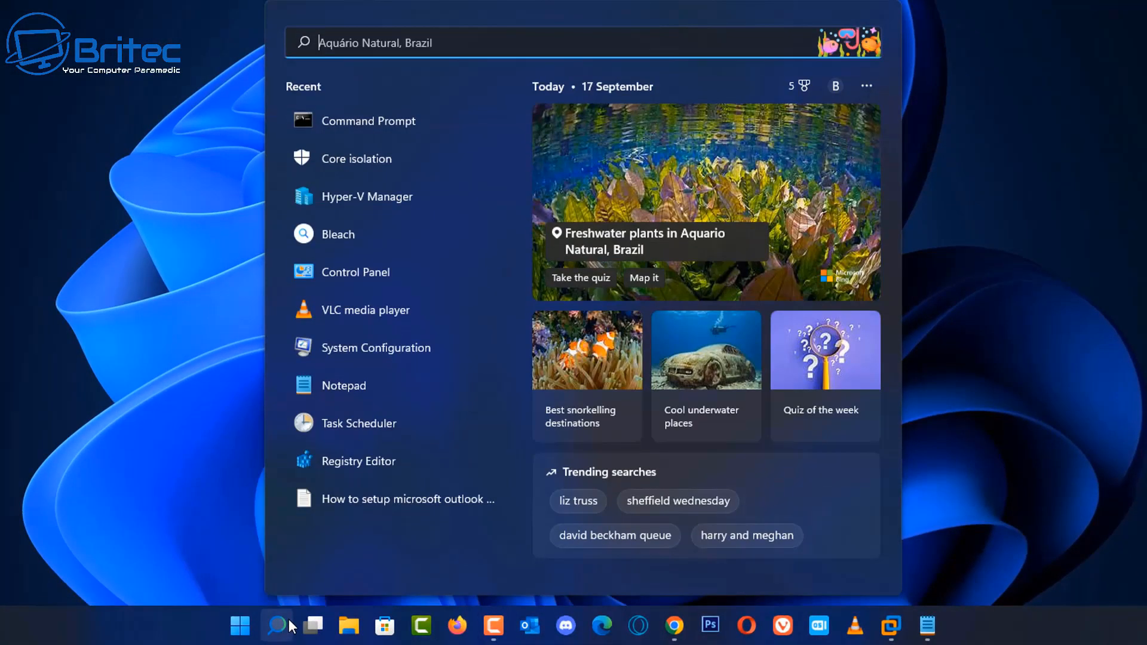
# - Search 'features' to open Turn Windows features on or off
pyautogui.write('featu')
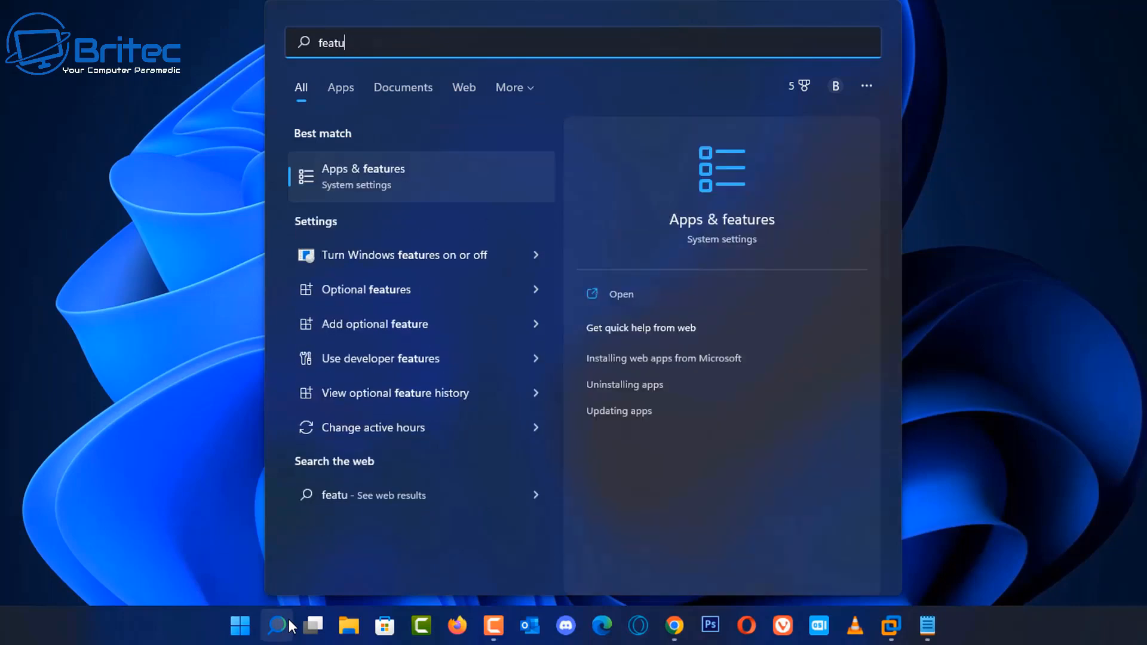
pyautogui.write('re')
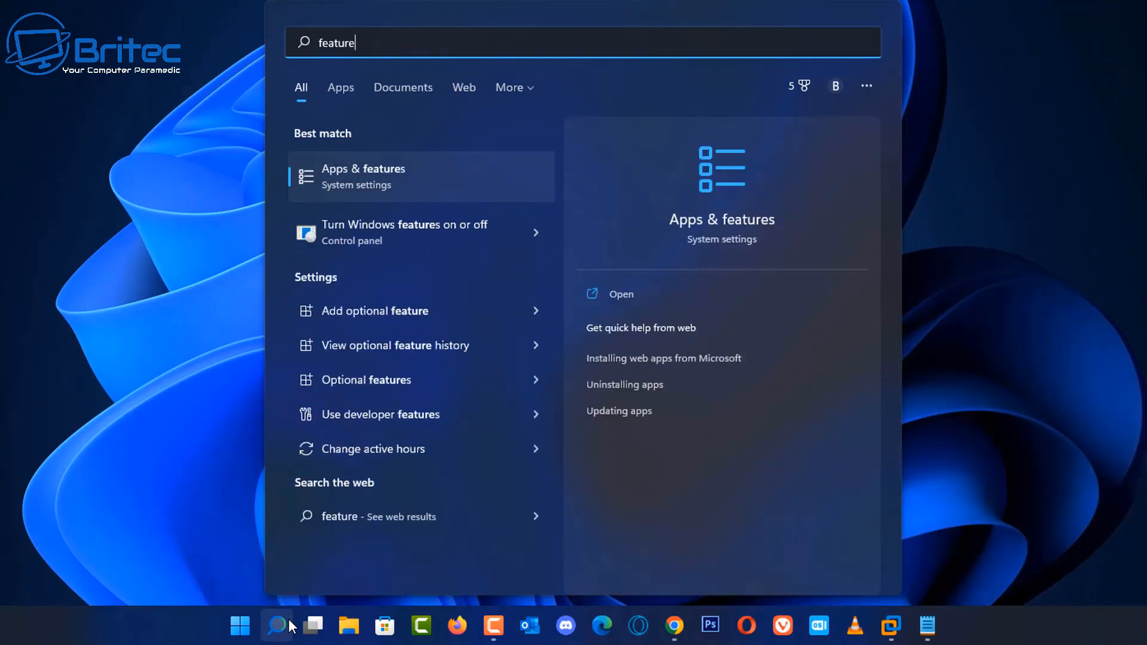
pyautogui.write('s')
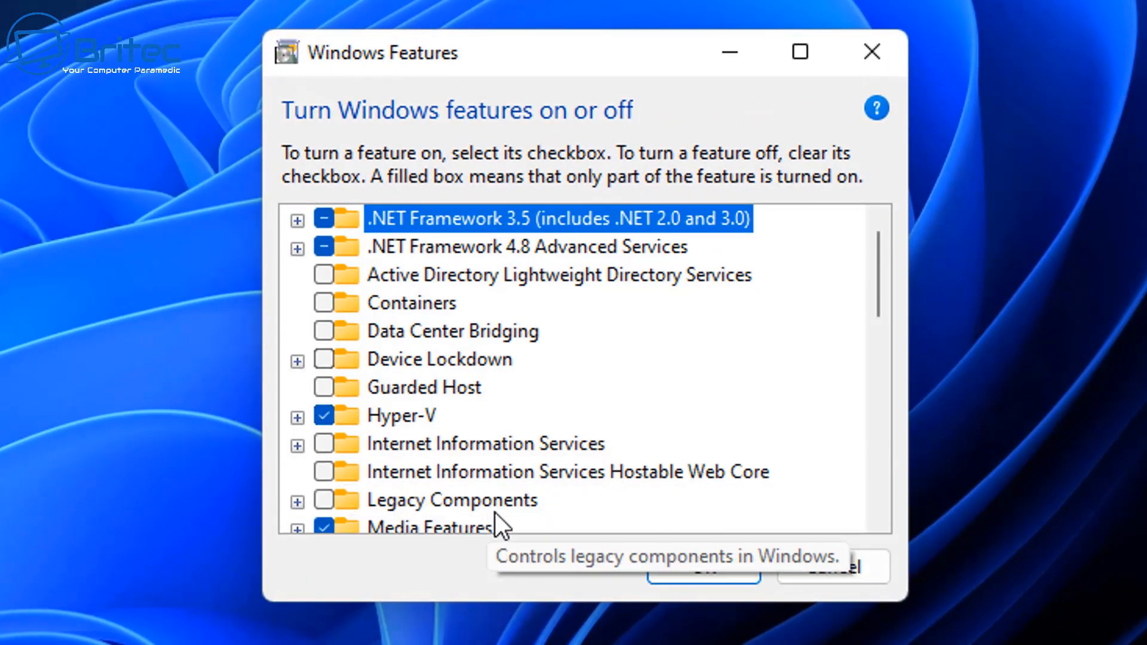
pyautogui.moveTo(400, 414)
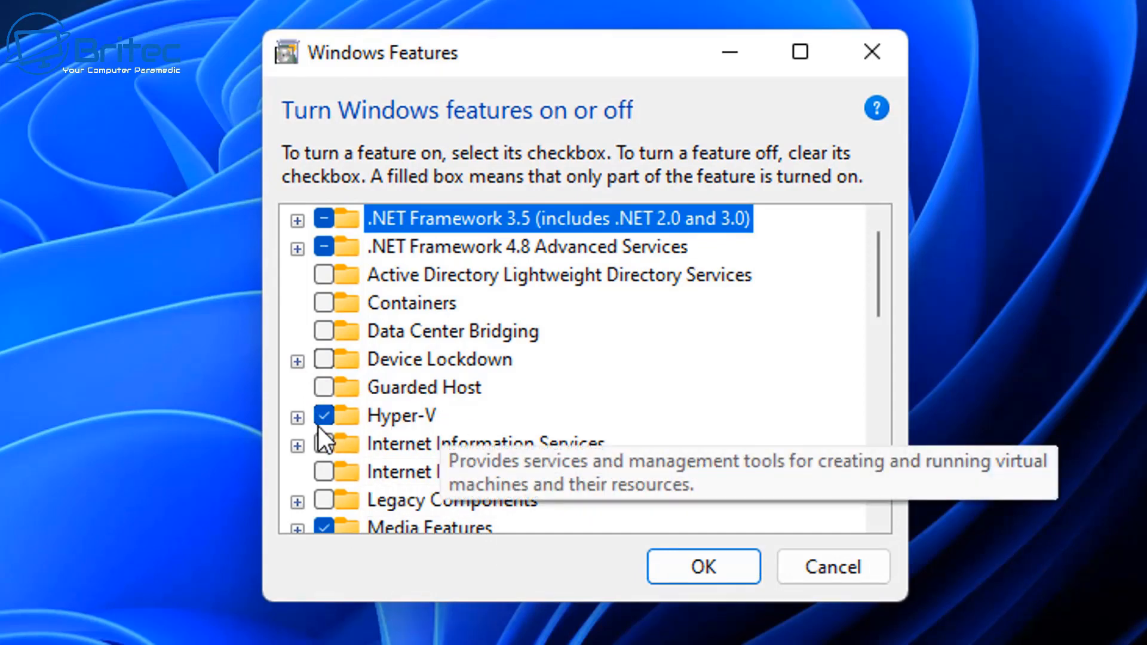
# - Uncheck Hyper-V and all its subcomponents, review the list, and confirm with OK
pyautogui.click(296, 417)
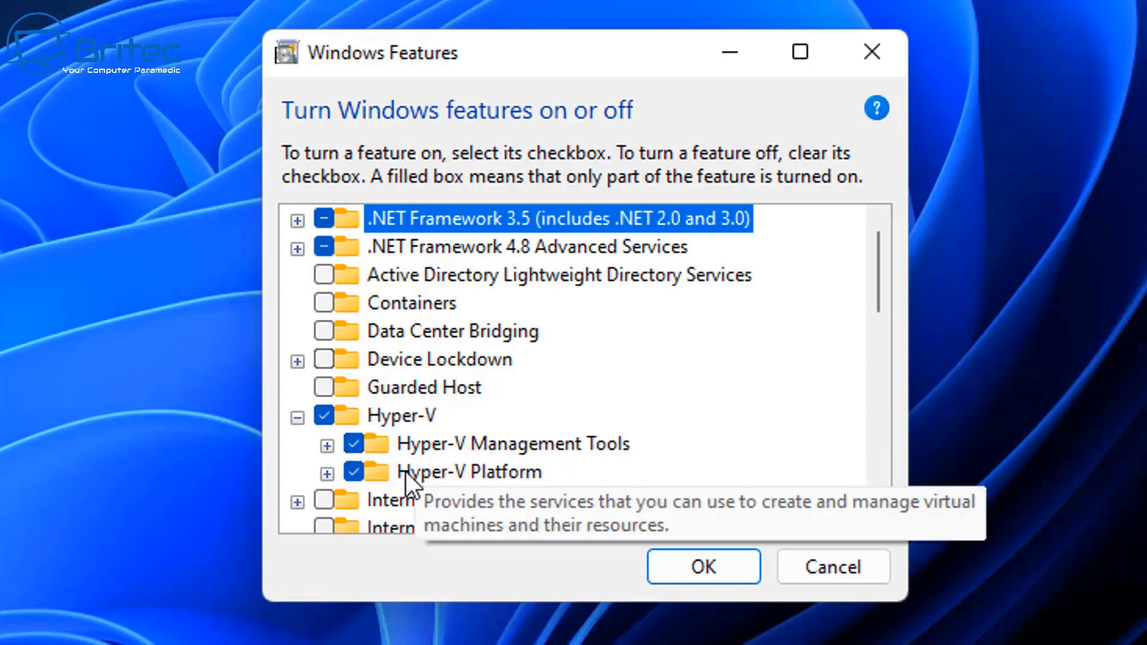
pyautogui.click(325, 415)
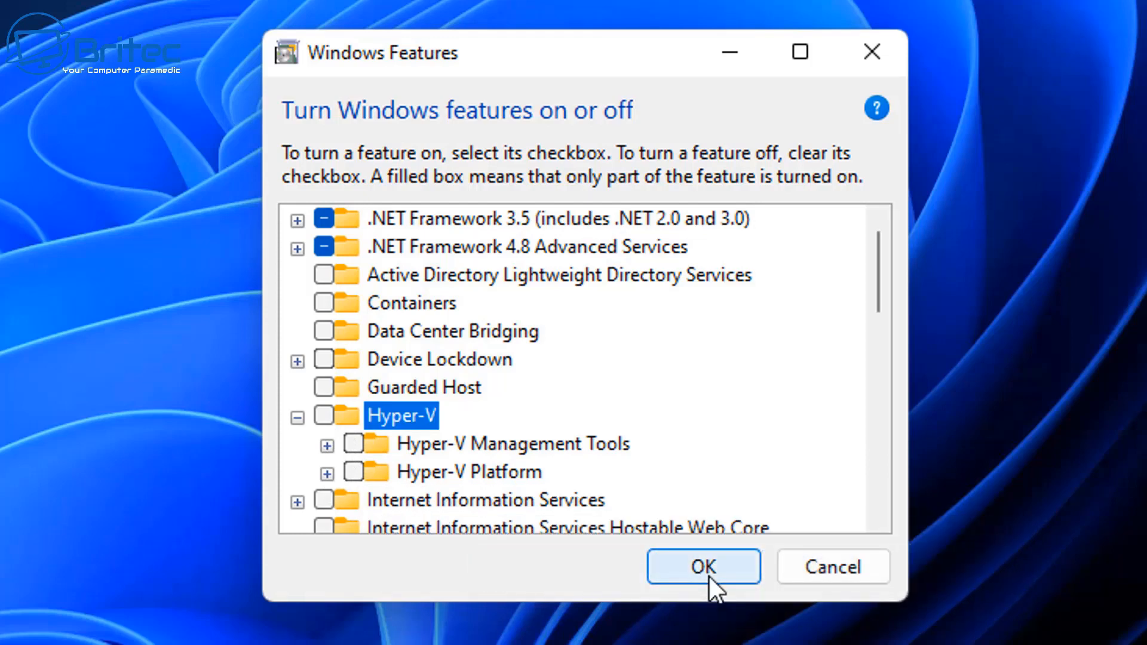
pyautogui.moveTo(885, 296)
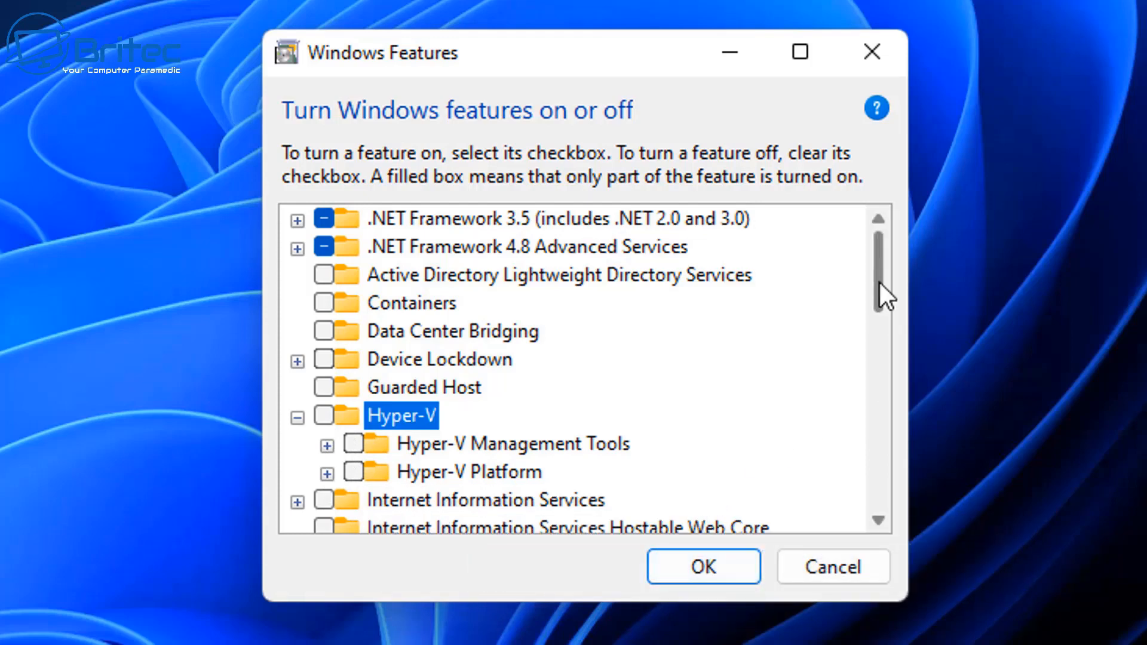
pyautogui.scroll(-3)
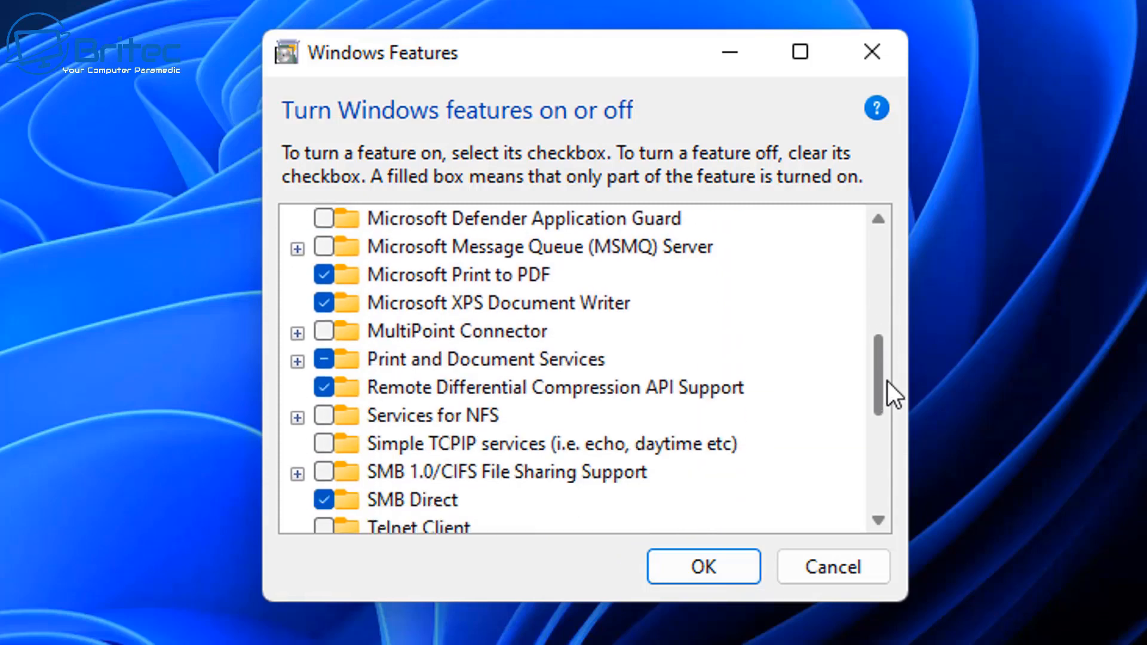
pyautogui.scroll(-3)
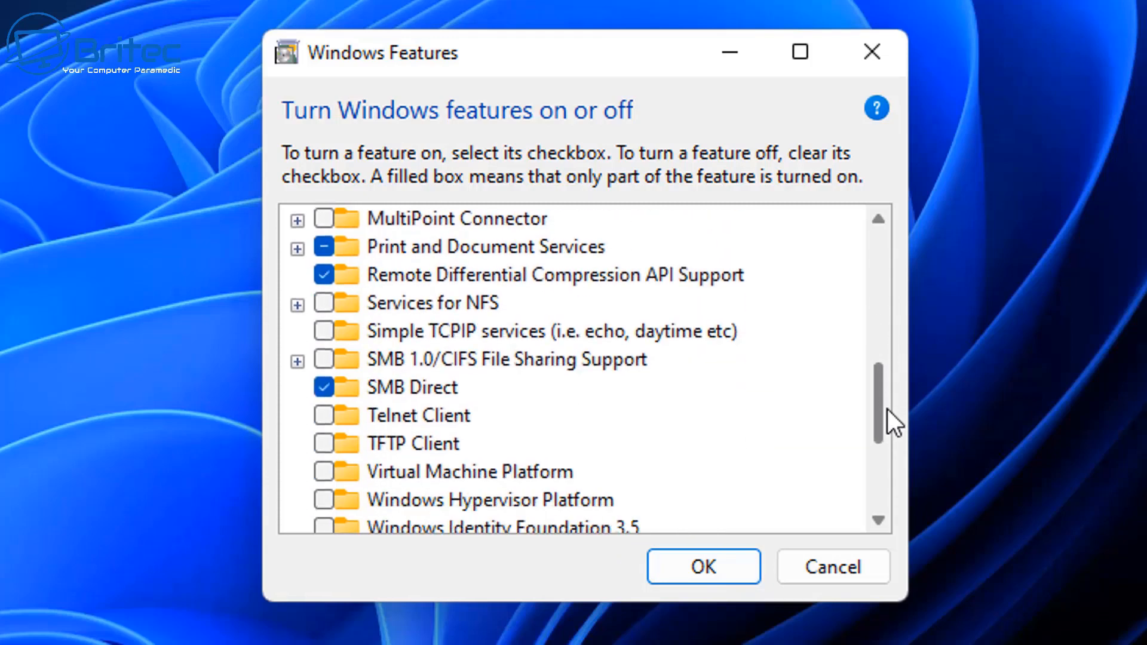
pyautogui.scroll(3)
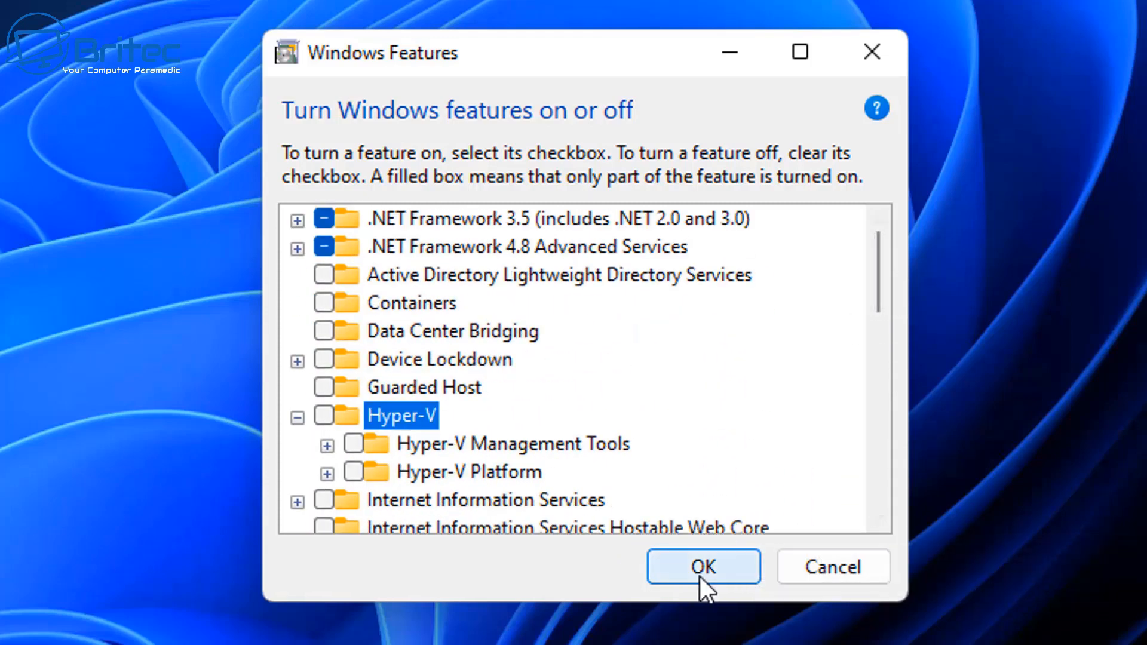
pyautogui.click(702, 566)
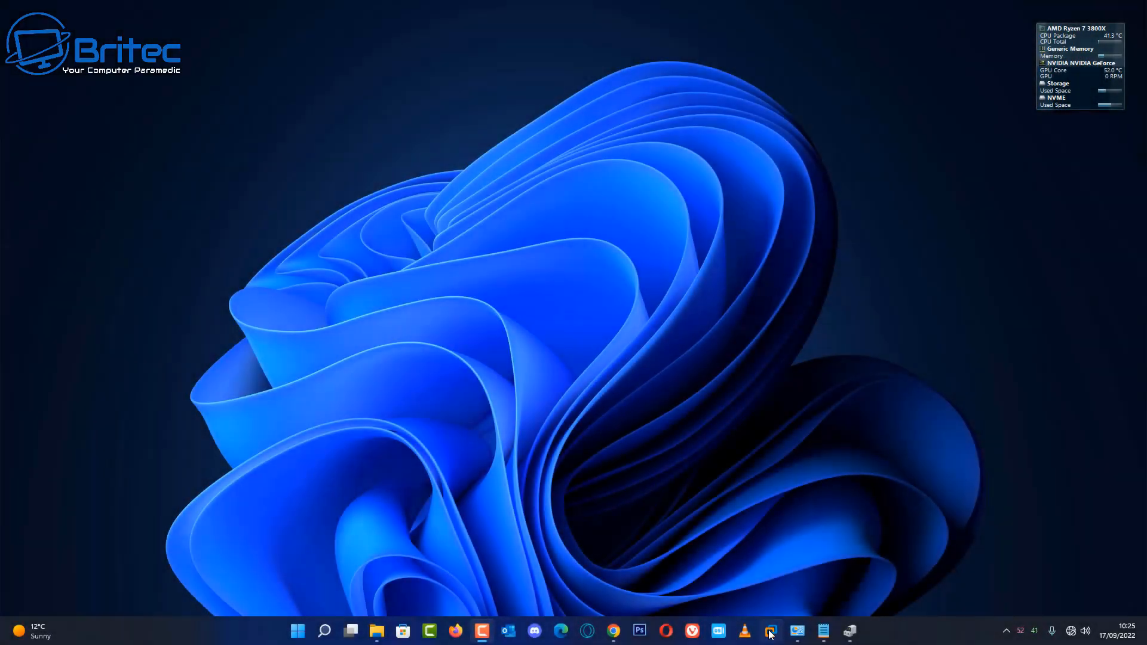
pyautogui.moveTo(523, 393)
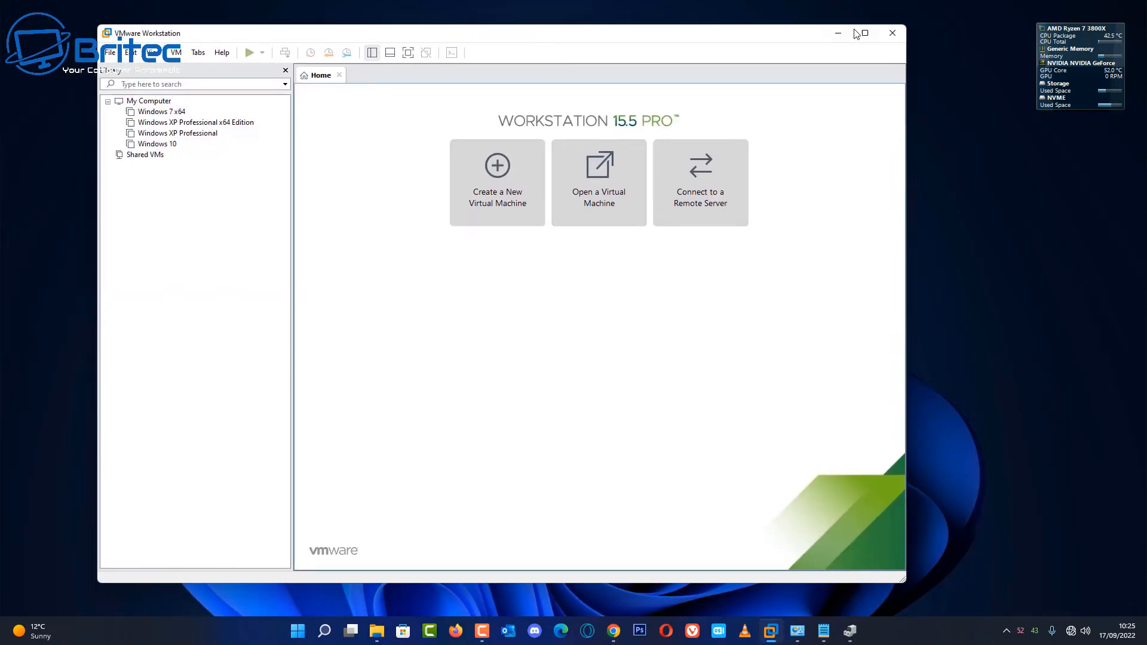
# - Maximize the Workstation window and select Windows 10 under My Computer
pyautogui.click(861, 32)
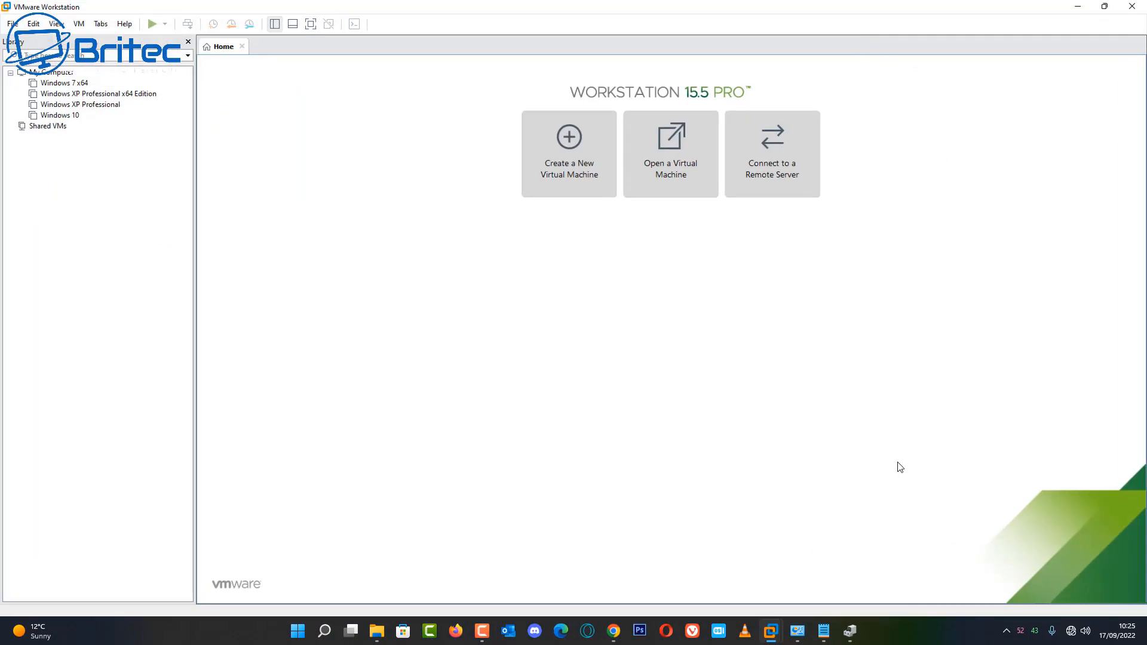
pyautogui.click(1105, 7)
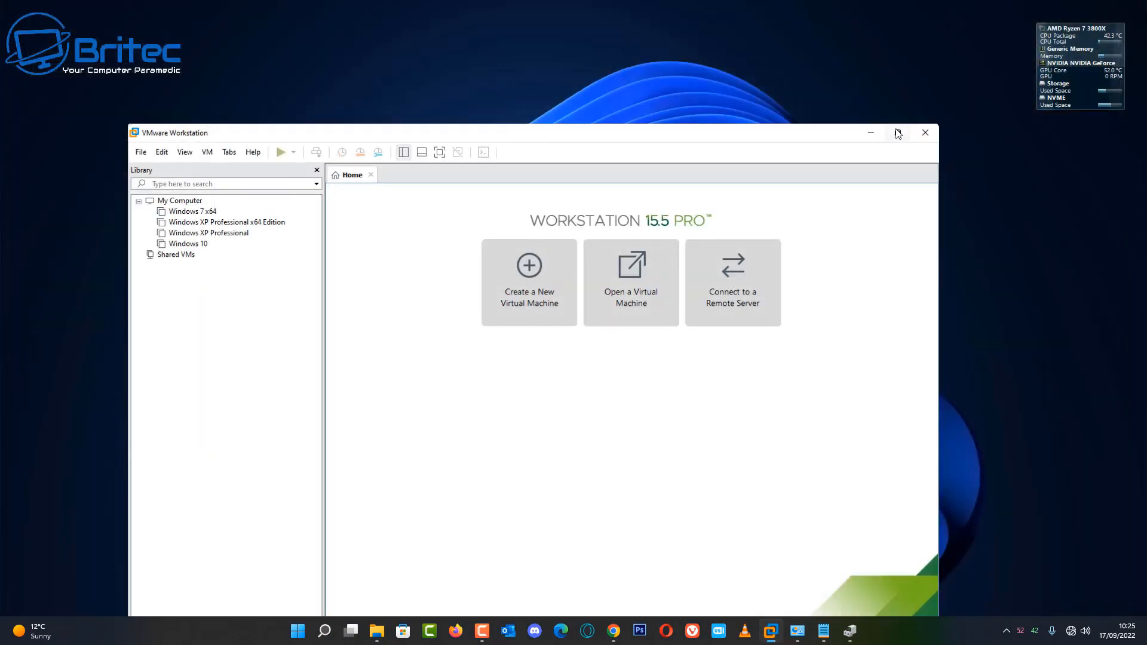
pyautogui.click(896, 134)
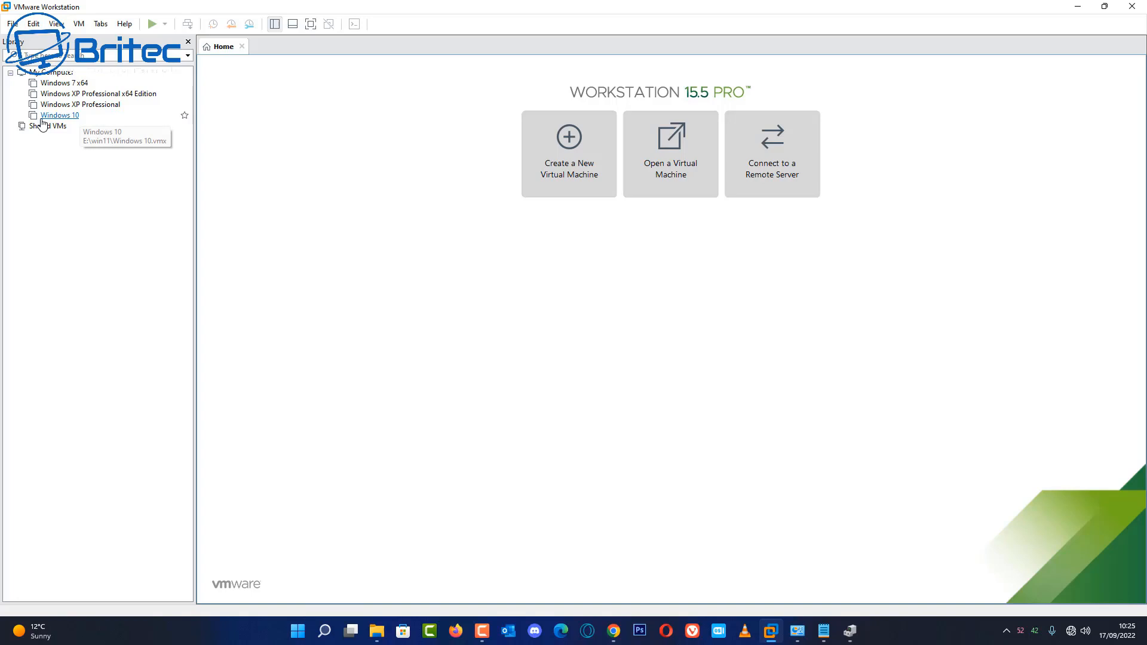
pyautogui.click(59, 115)
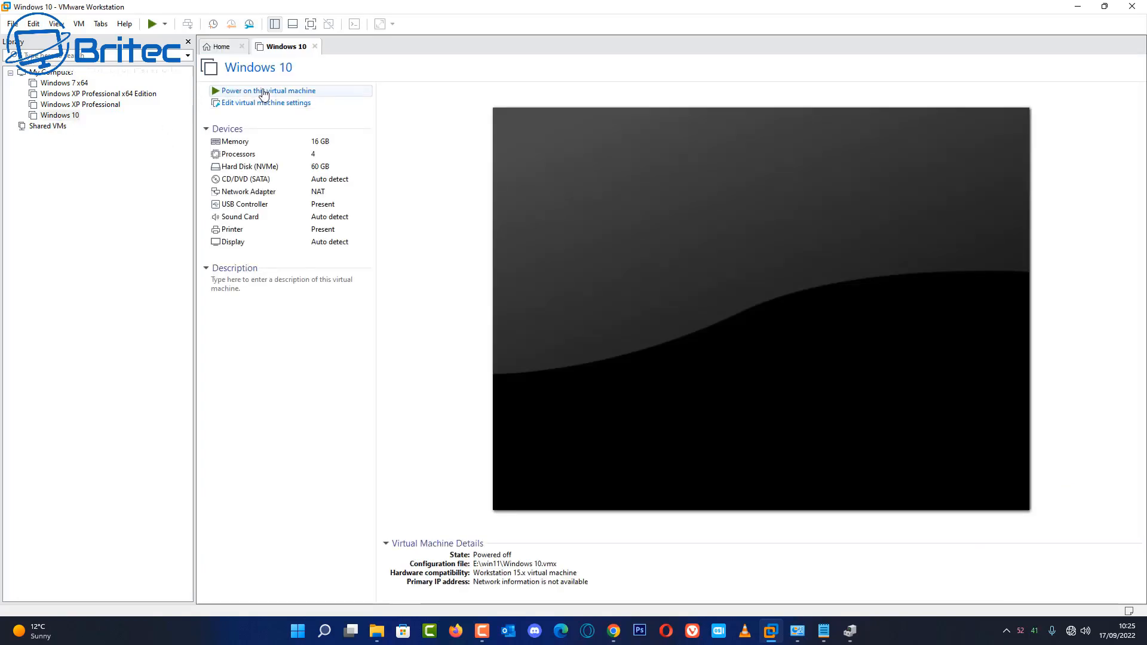
# - Power on the Windows 10 VM, answering Yes to the sata0:1 device prompt
pyautogui.click(268, 90)
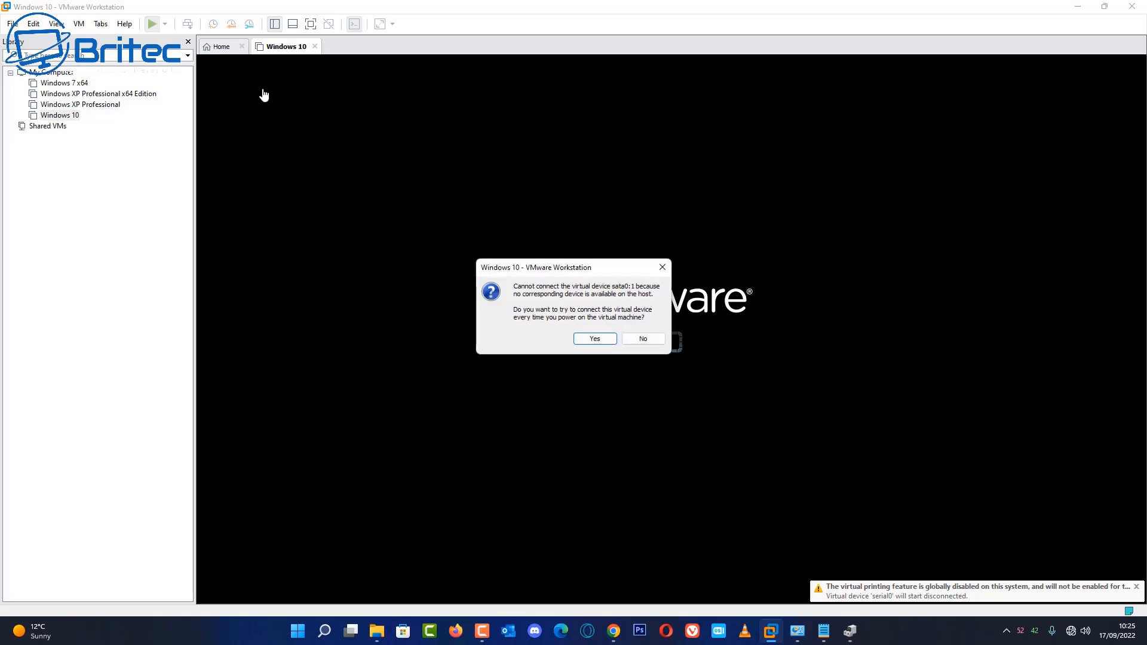
pyautogui.click(593, 338)
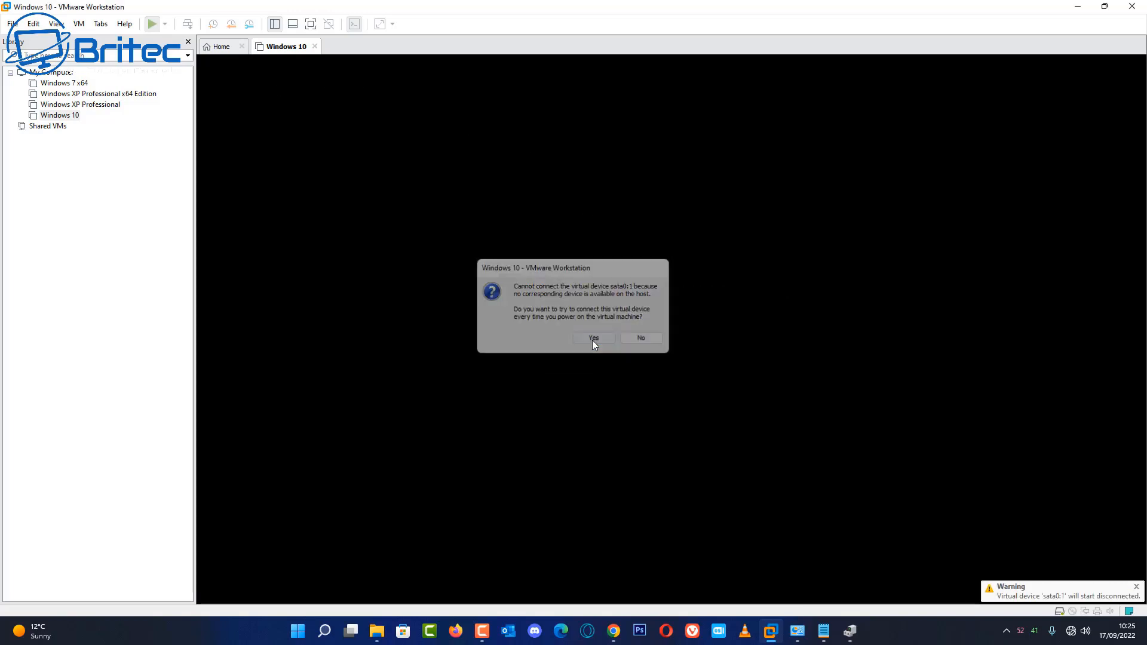
pyautogui.click(593, 336)
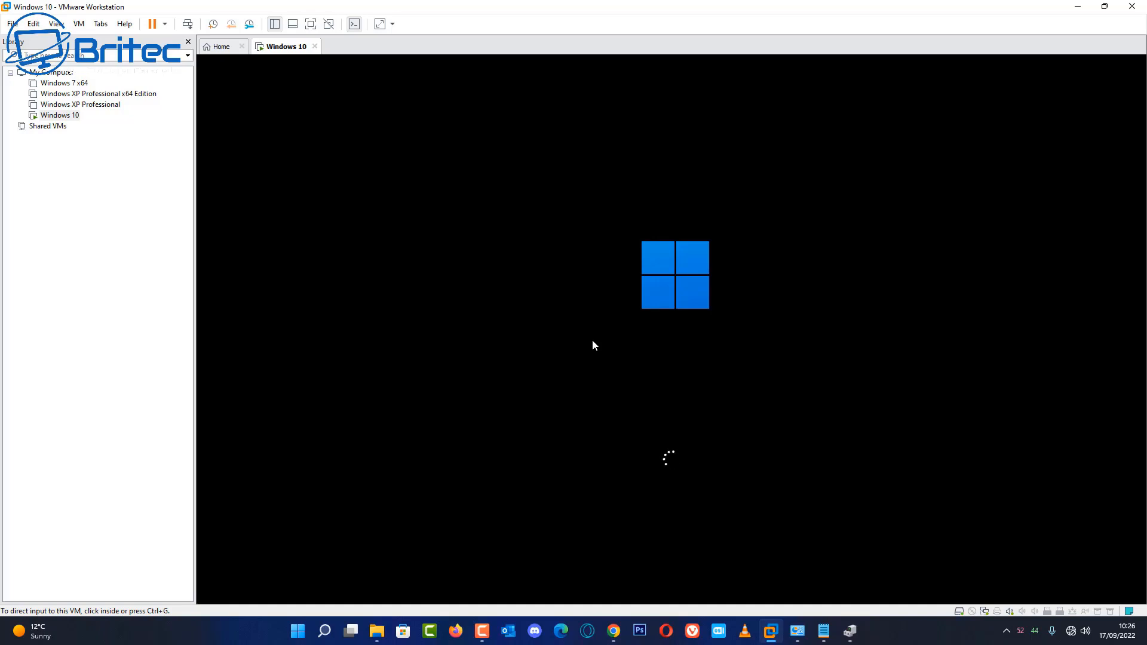
pyautogui.moveTo(95, 419)
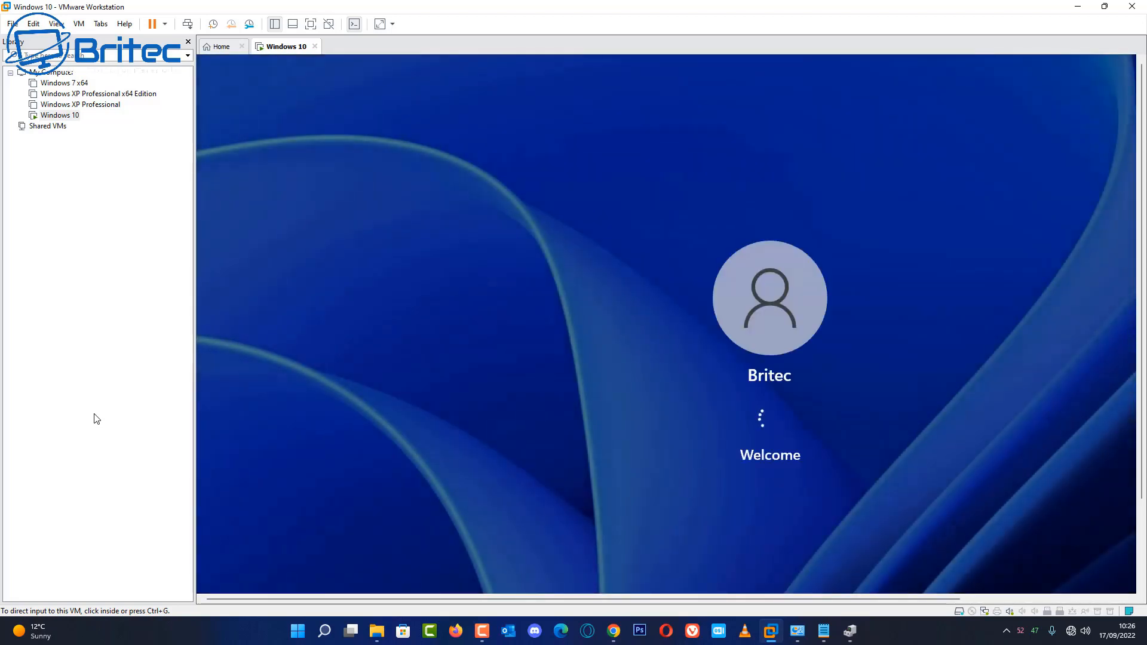
pyautogui.moveTo(530, 314)
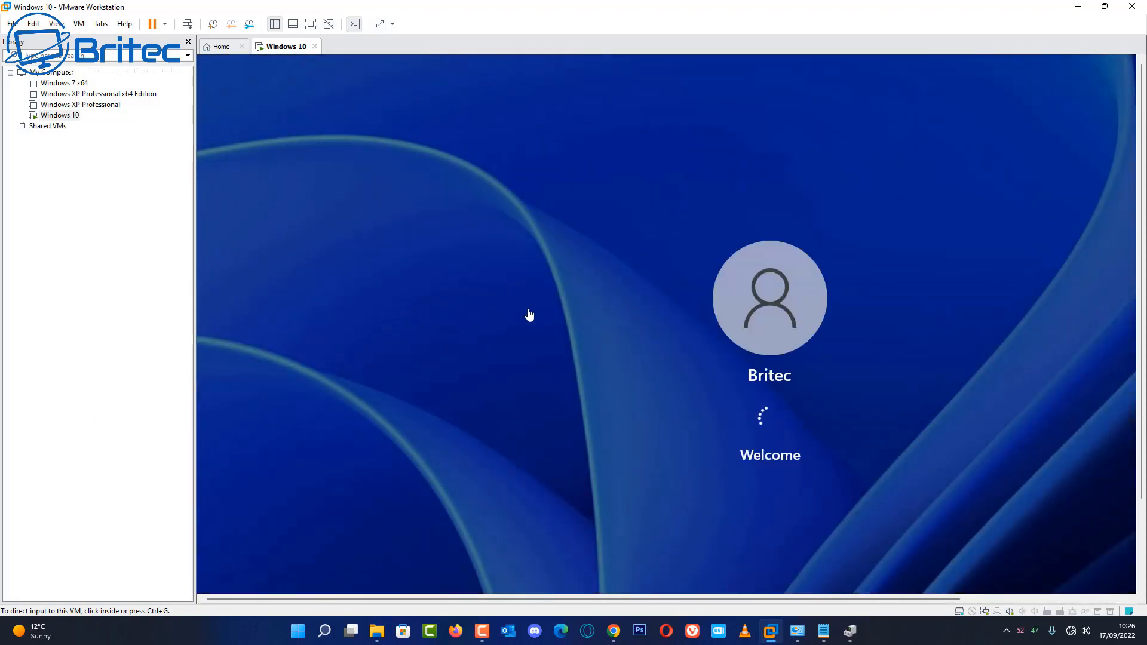
pyautogui.moveTo(156, 331)
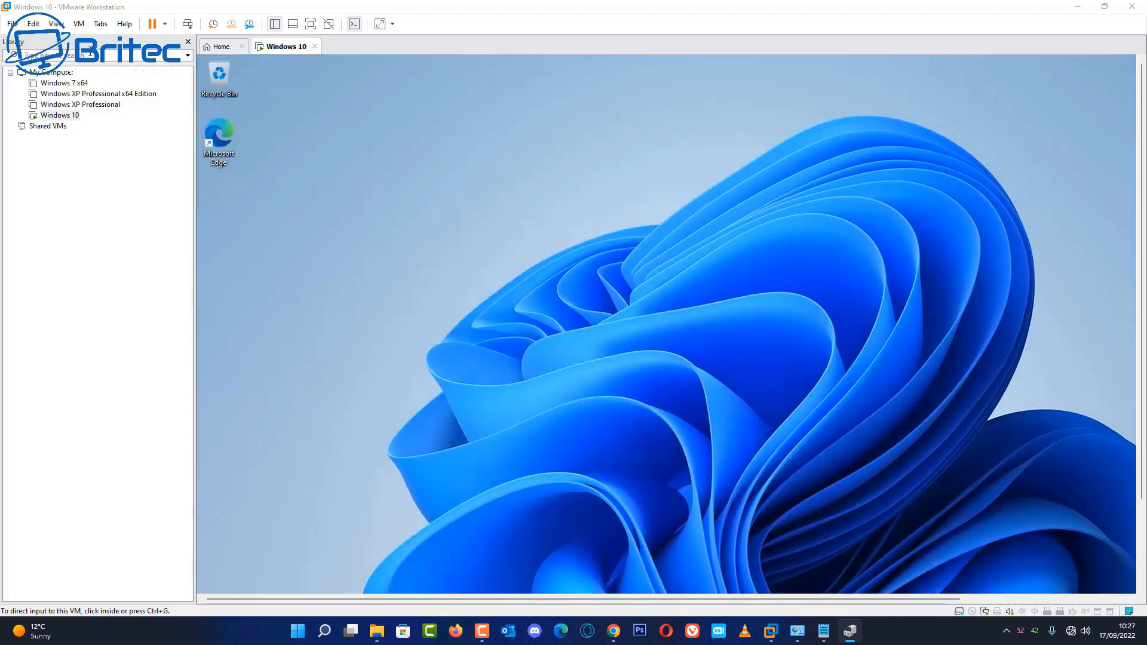
pyautogui.moveTo(310, 24)
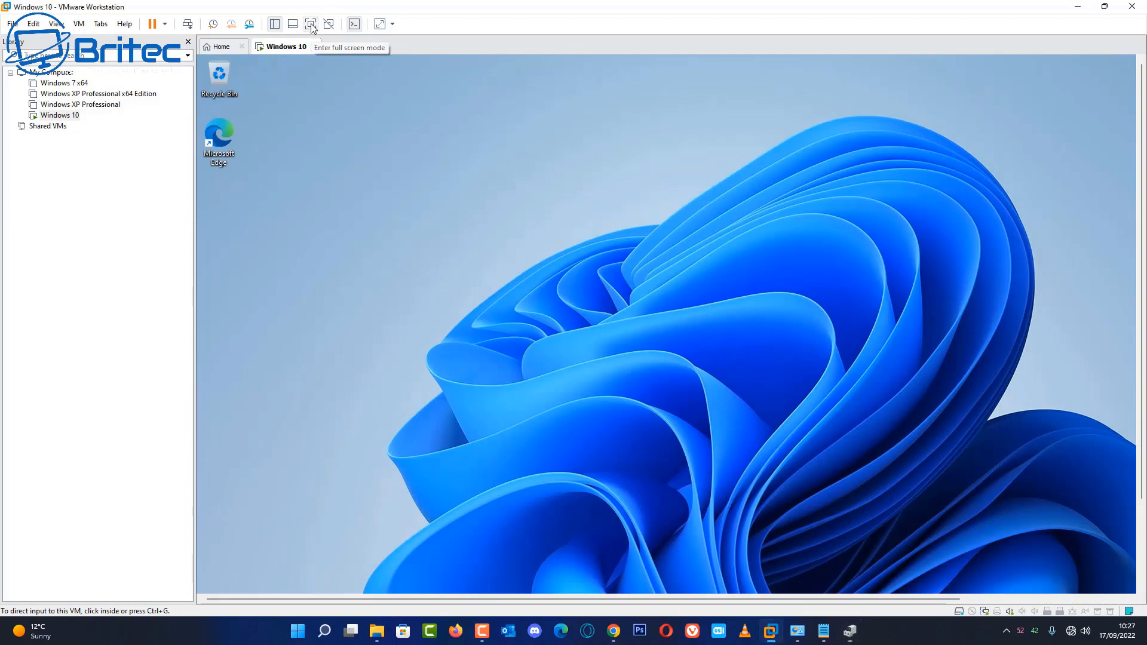
# - Go full screen, then open and close Start, Settings and the desktop right-click menu
pyautogui.click(310, 24)
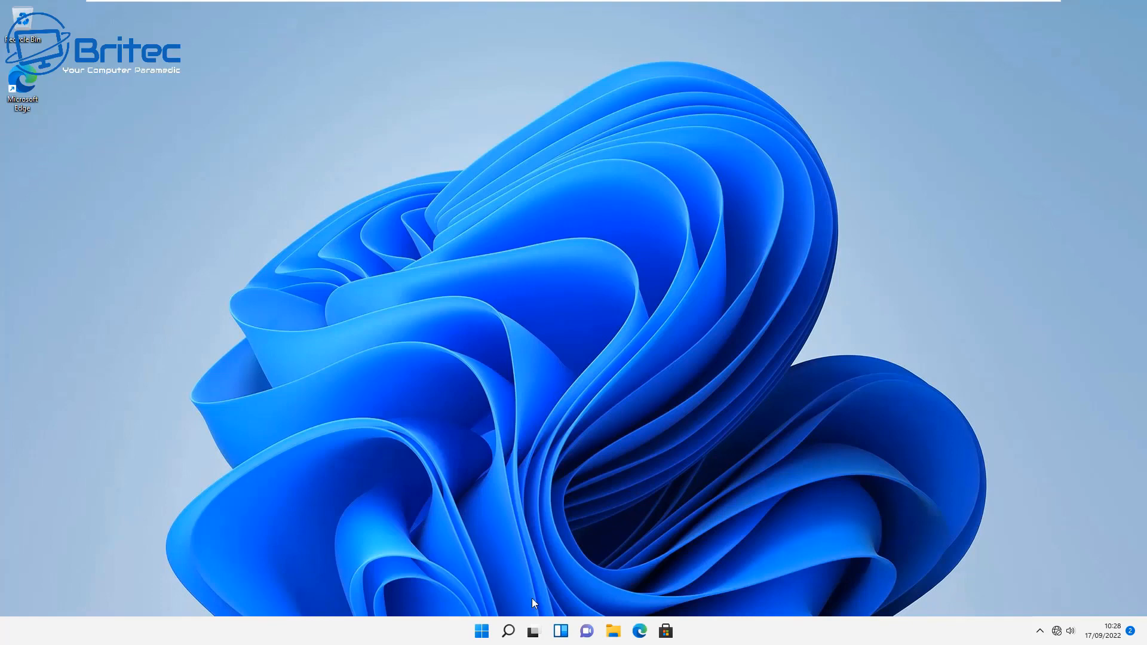
pyautogui.click(480, 631)
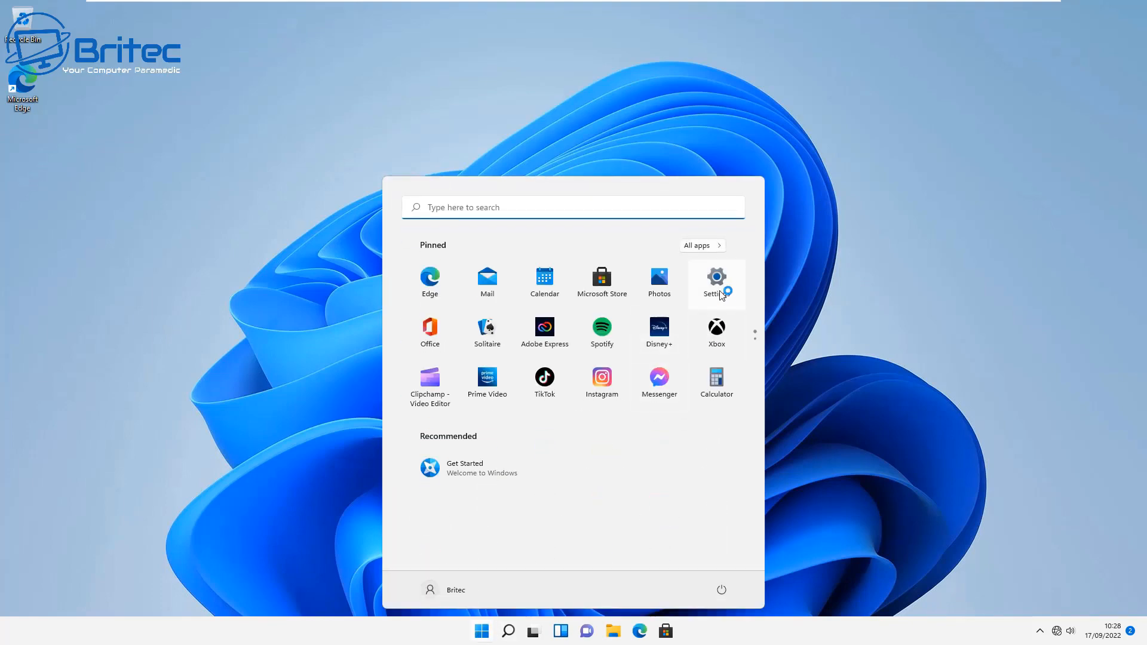
pyautogui.click(716, 280)
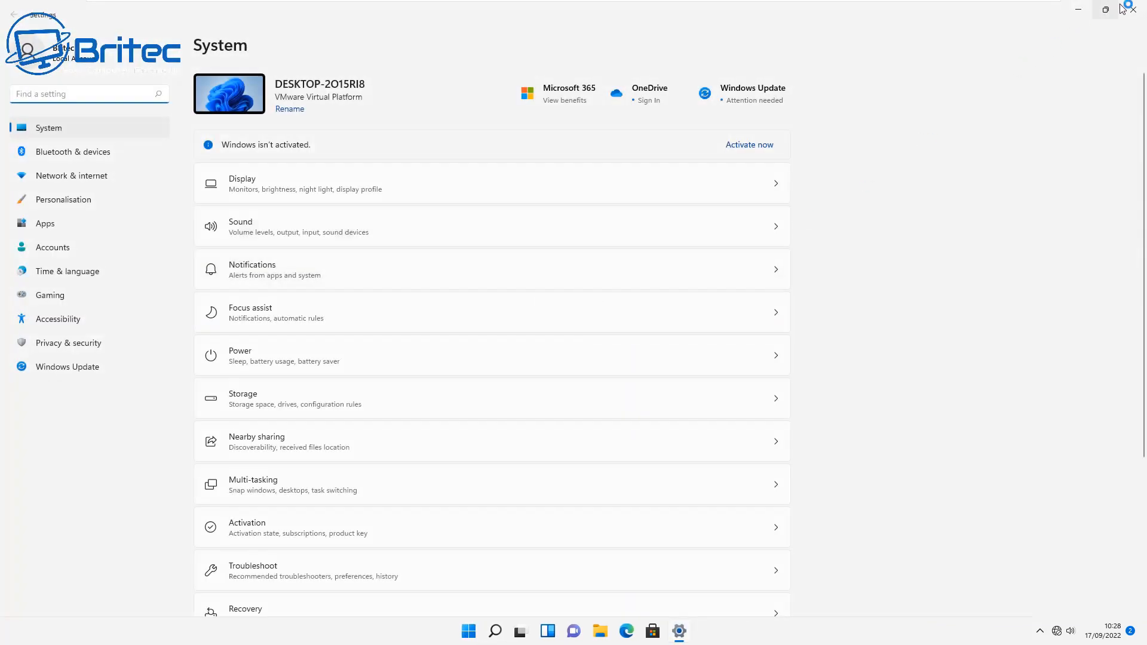
pyautogui.click(468, 631)
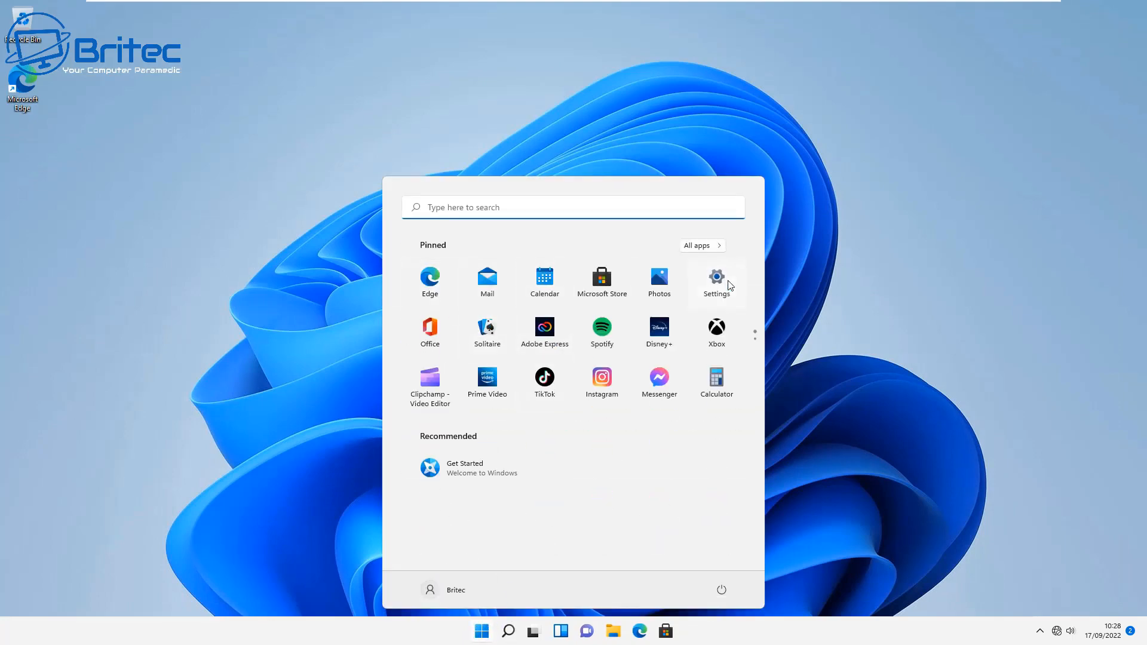
pyautogui.click(932, 117)
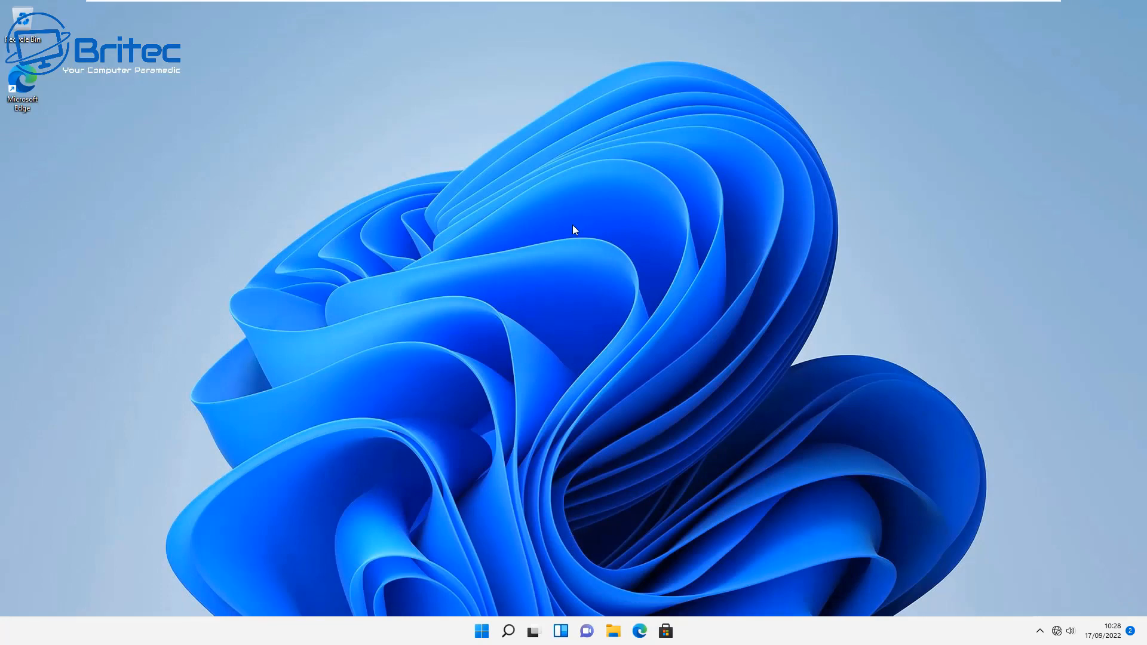
pyautogui.rightClick(574, 229)
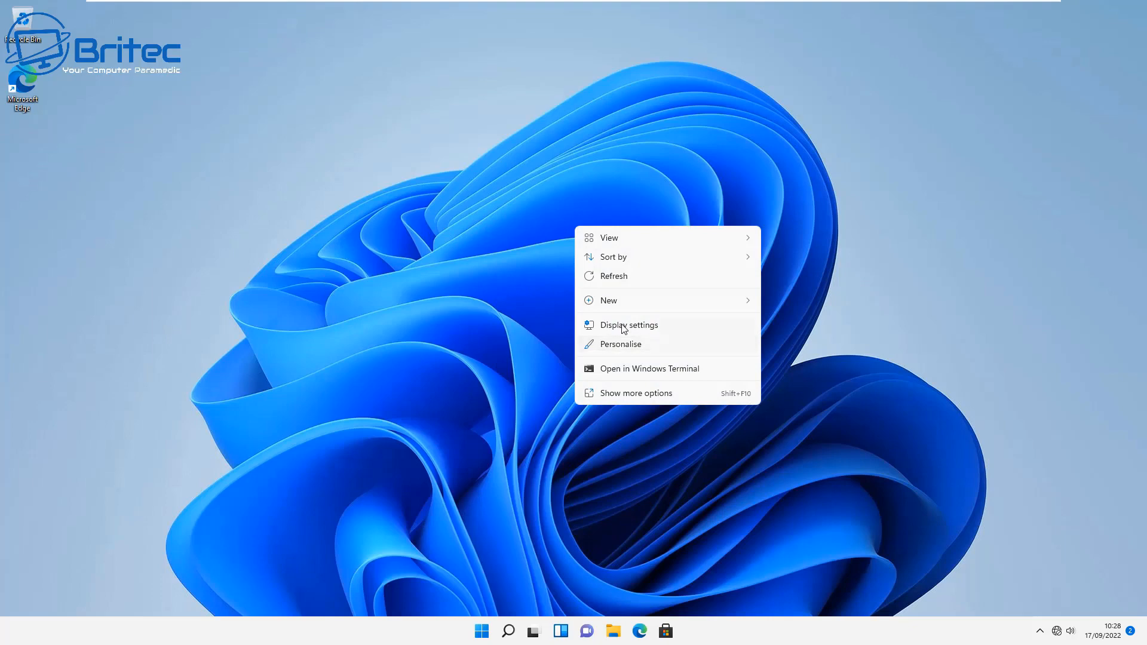
pyautogui.click(628, 325)
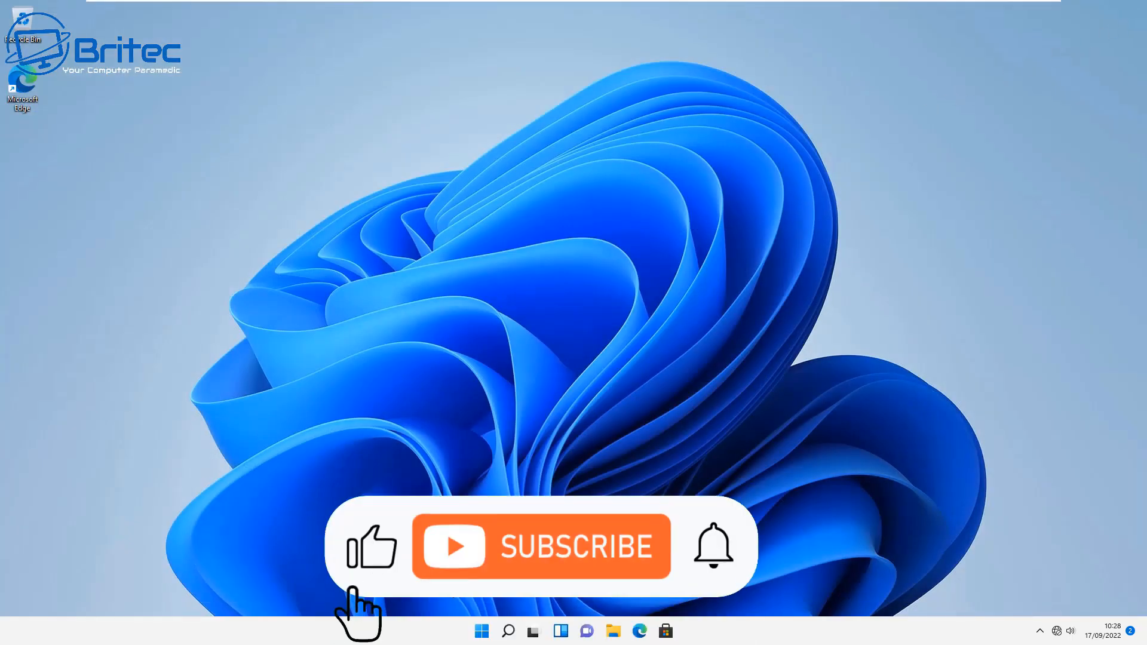
pyautogui.click(541, 546)
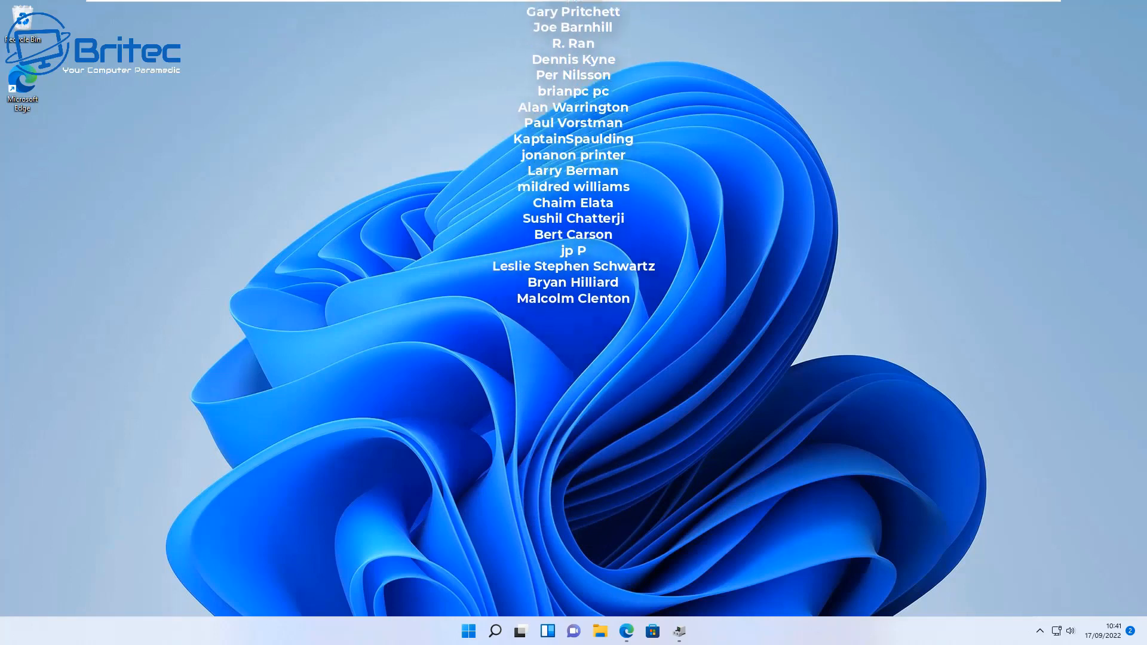
pyautogui.scroll(3)
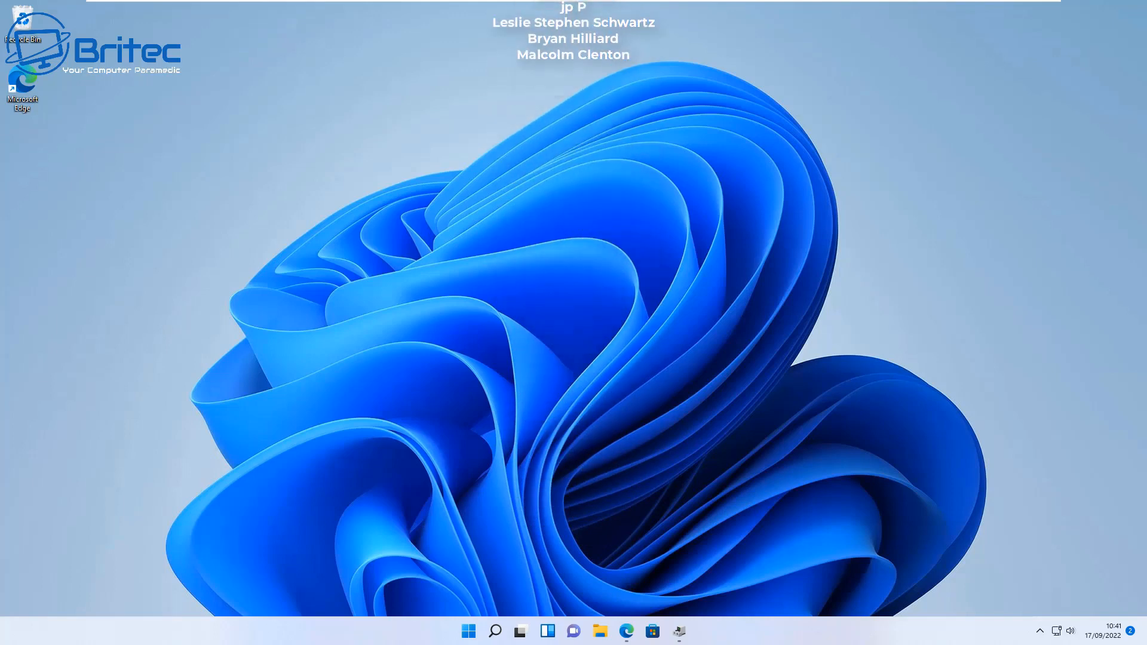